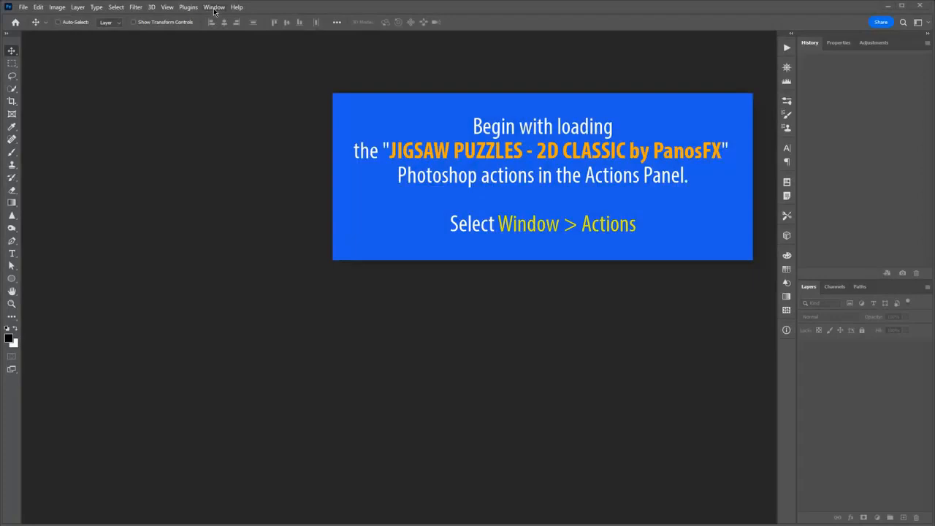
Show the Actions panel and load the Jigsaw Puzzles 2D Classic .atn action set.
click(215, 6)
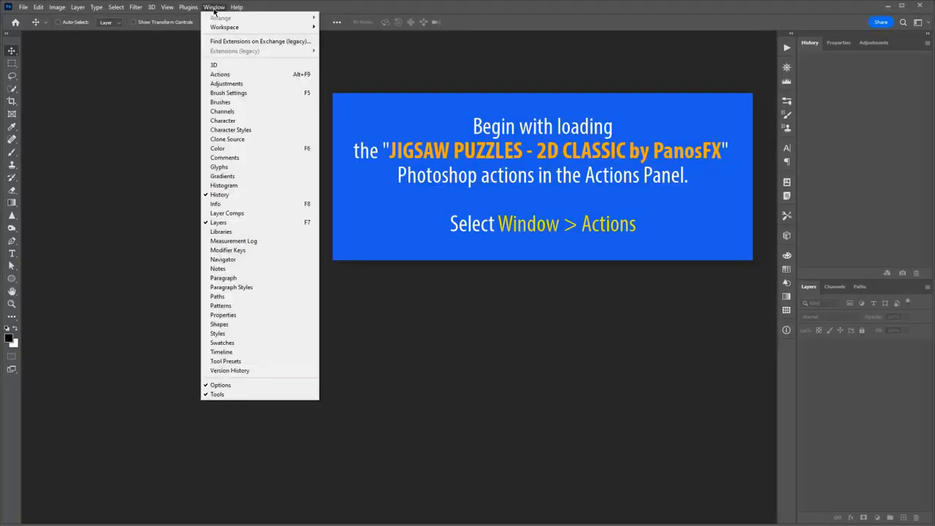
mouse_move(231, 73)
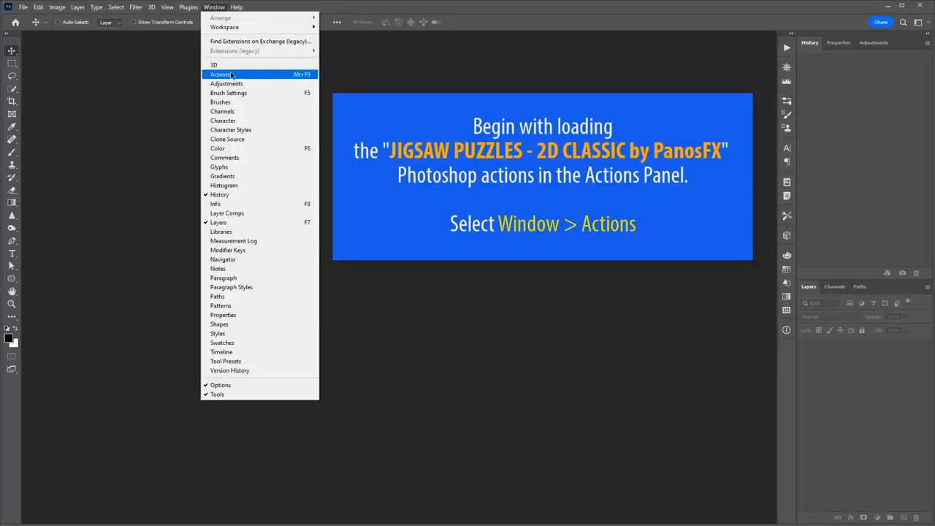
click(222, 73)
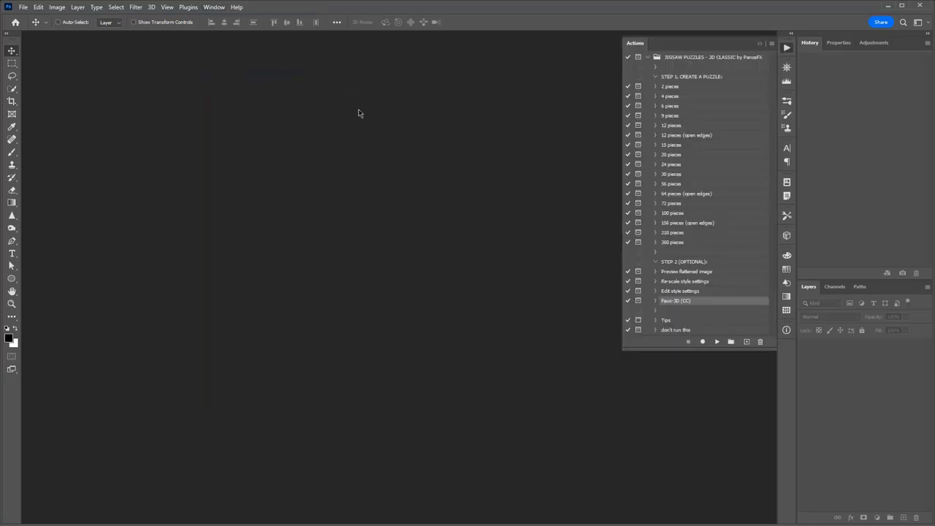
click(765, 44)
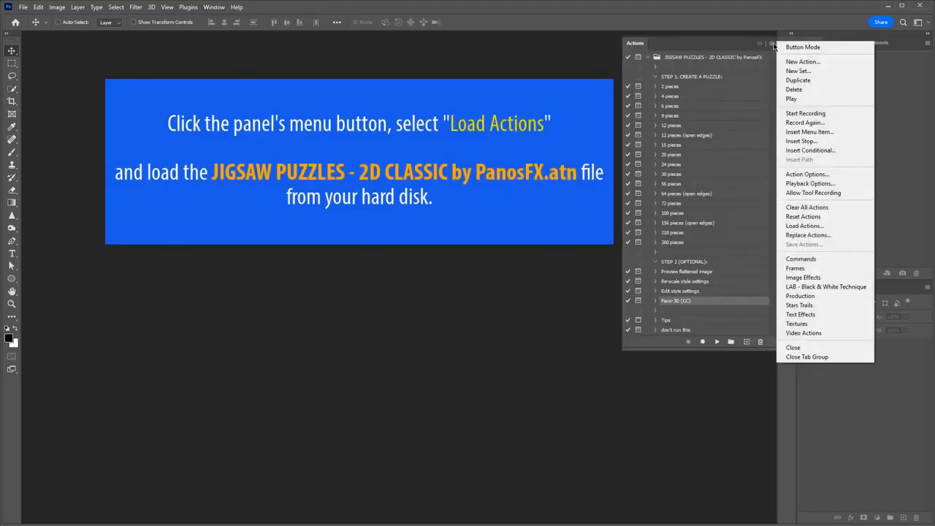
mouse_move(807, 225)
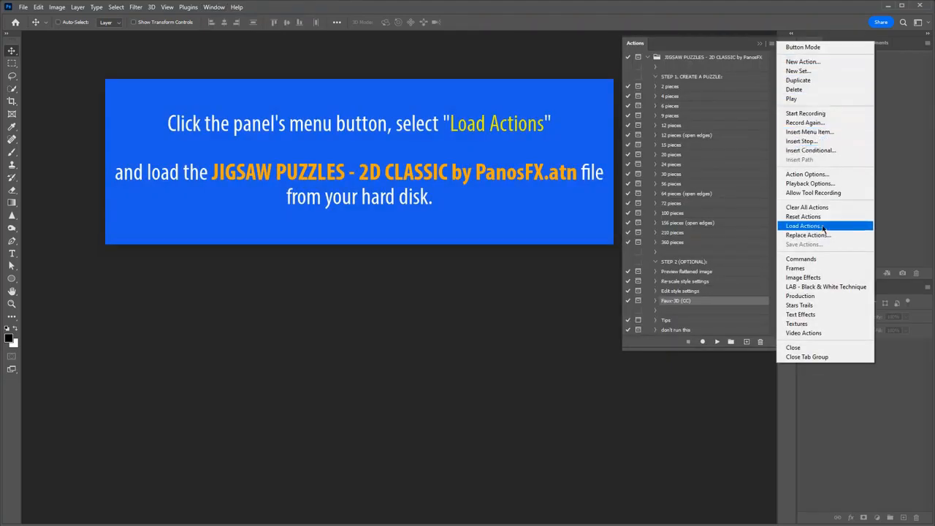
mouse_move(833, 228)
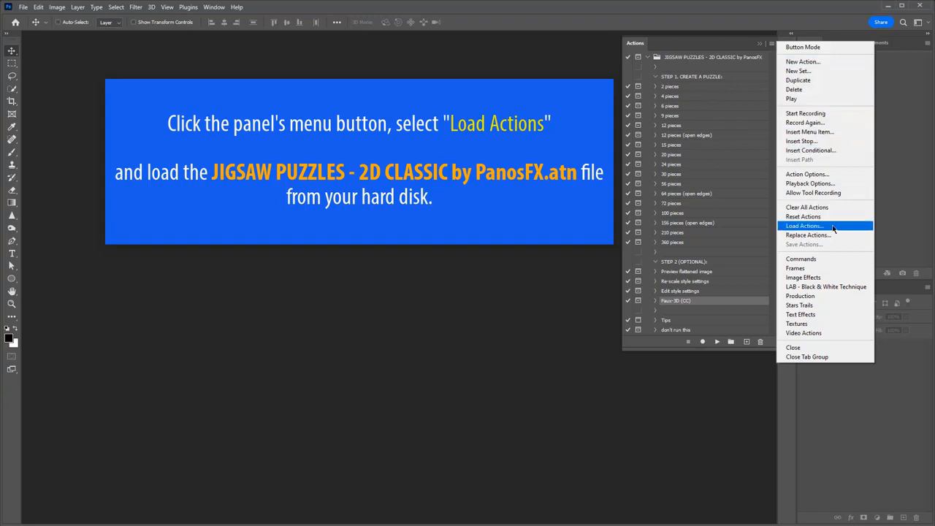
click(804, 225)
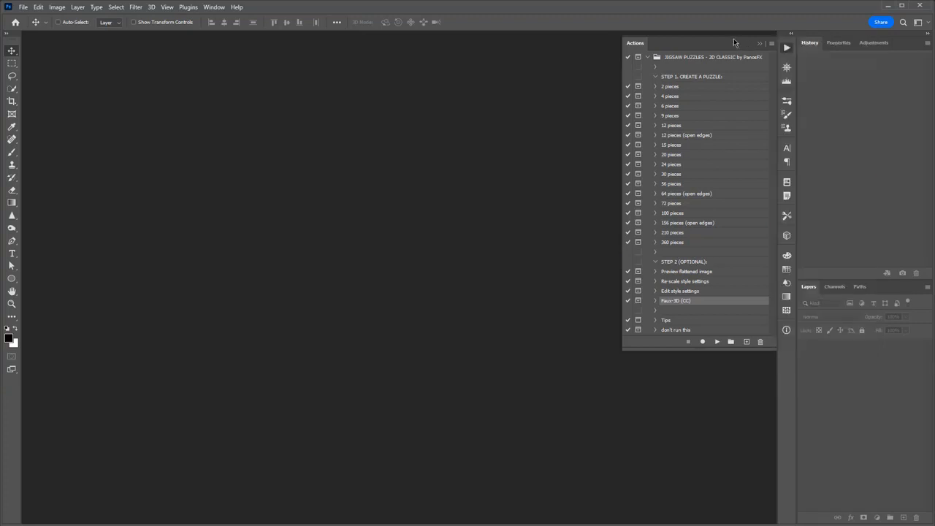
mouse_move(694, 61)
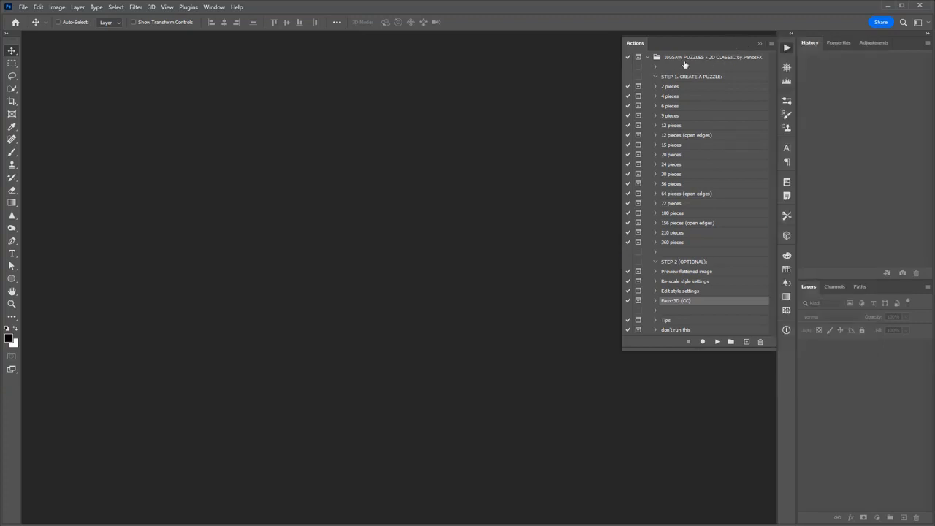
mouse_move(650, 67)
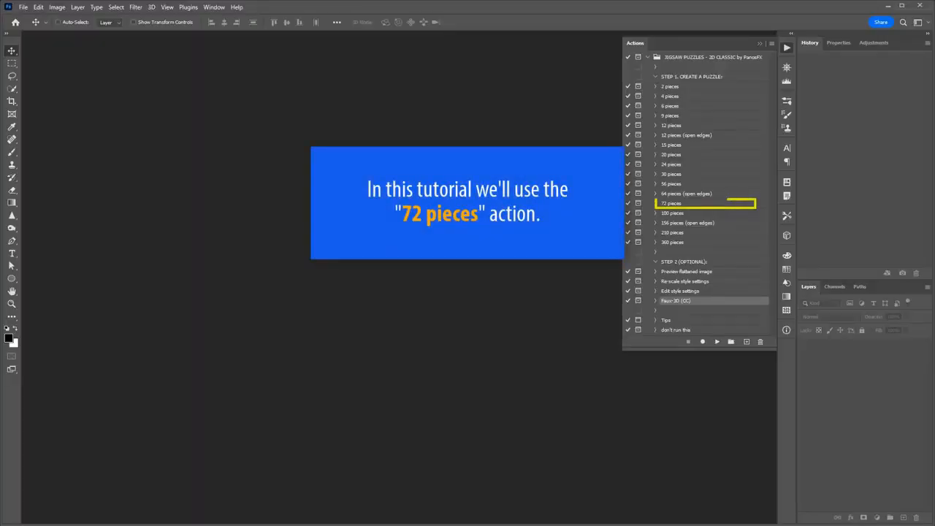
Open the puppy-in-a-crate photo as a new document.
click(670, 203)
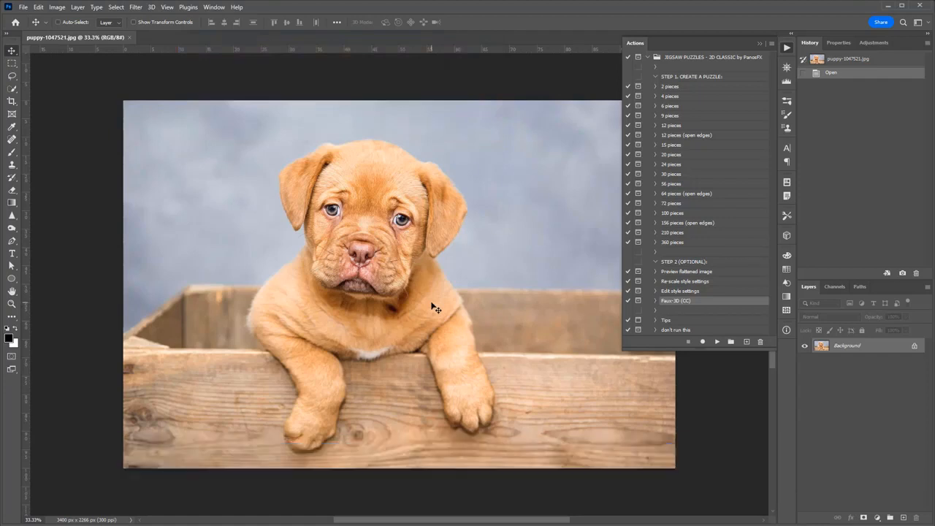
mouse_move(491, 312)
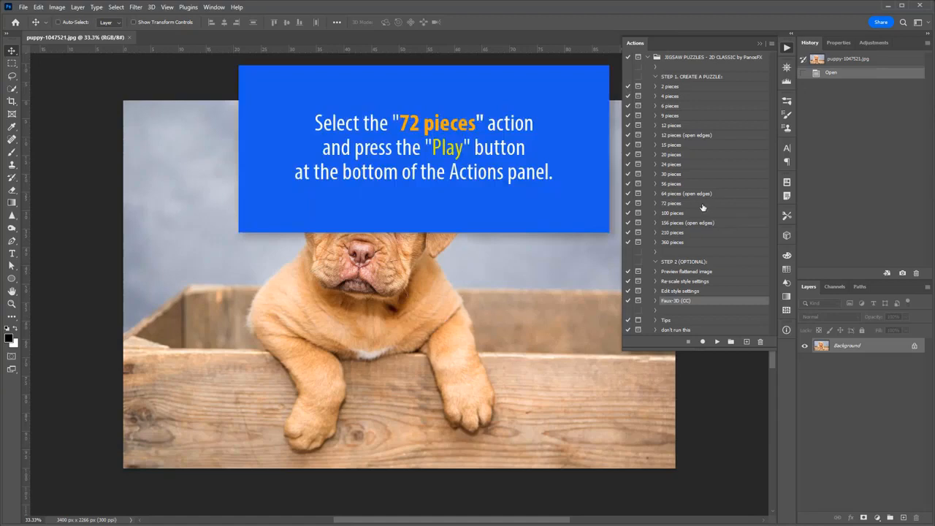
Run the '72 pieces' action on the landscape puppy photo, continuing past the message.
click(672, 203)
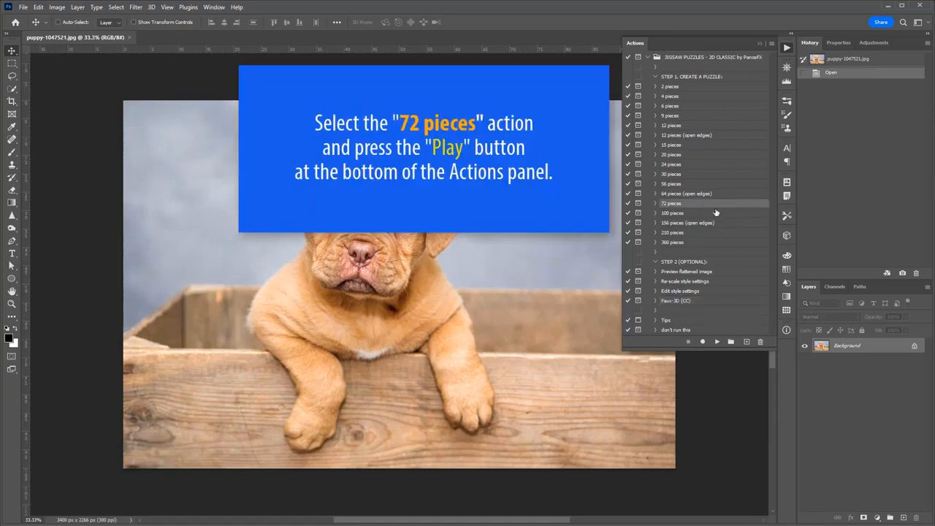
click(716, 342)
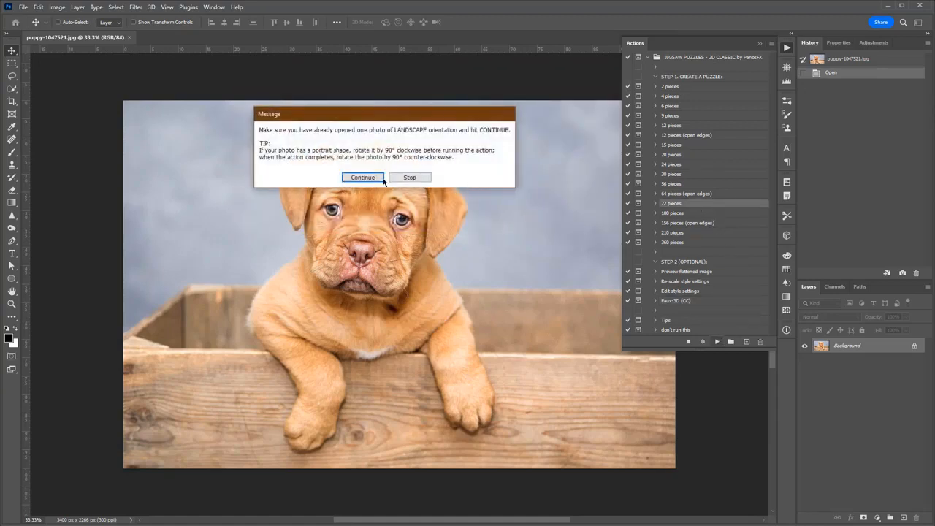
click(362, 177)
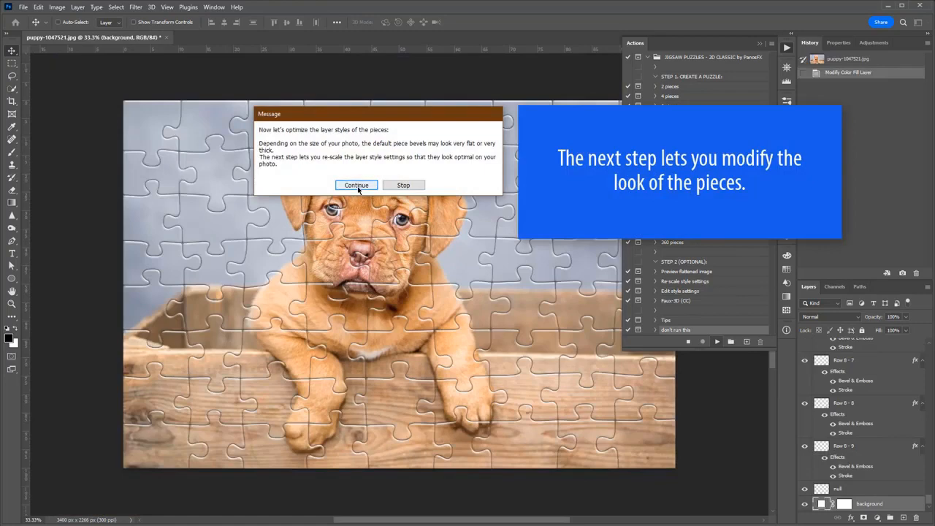
Continue through the prompts and raise the Scale Layer Effects value, applying it to all pieces.
click(356, 184)
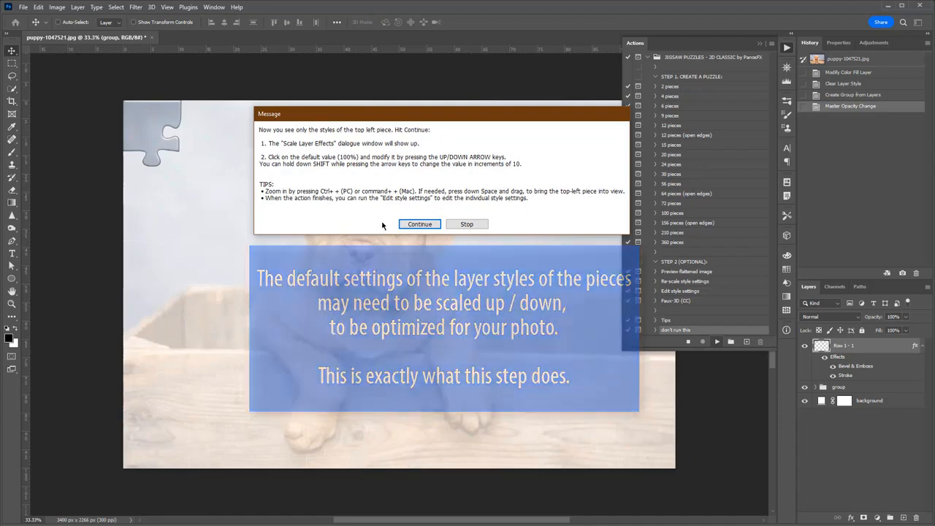
click(420, 224)
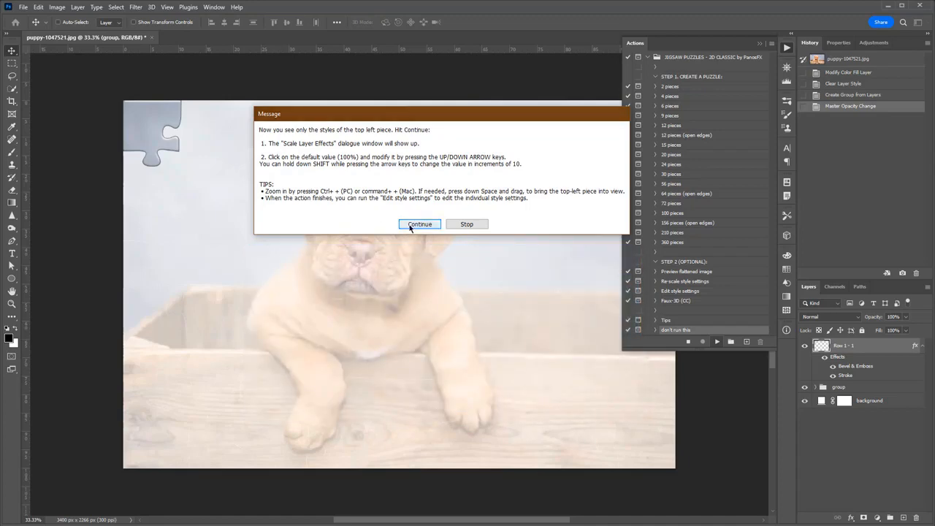
click(419, 223)
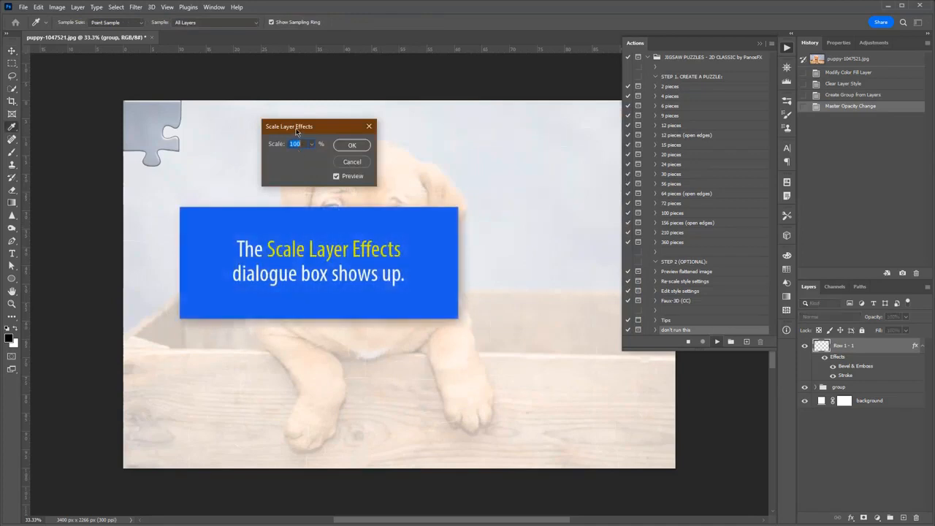
drag(290, 126, 232, 112)
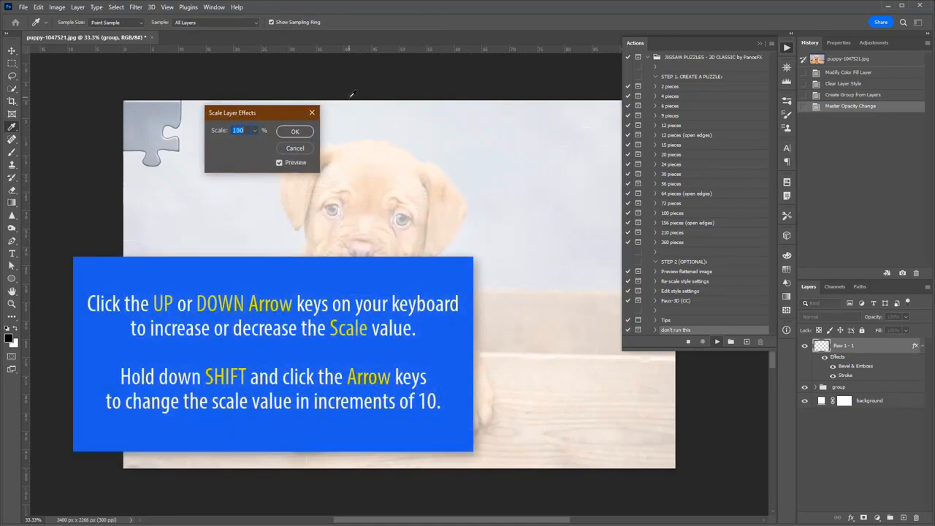
key(Up)
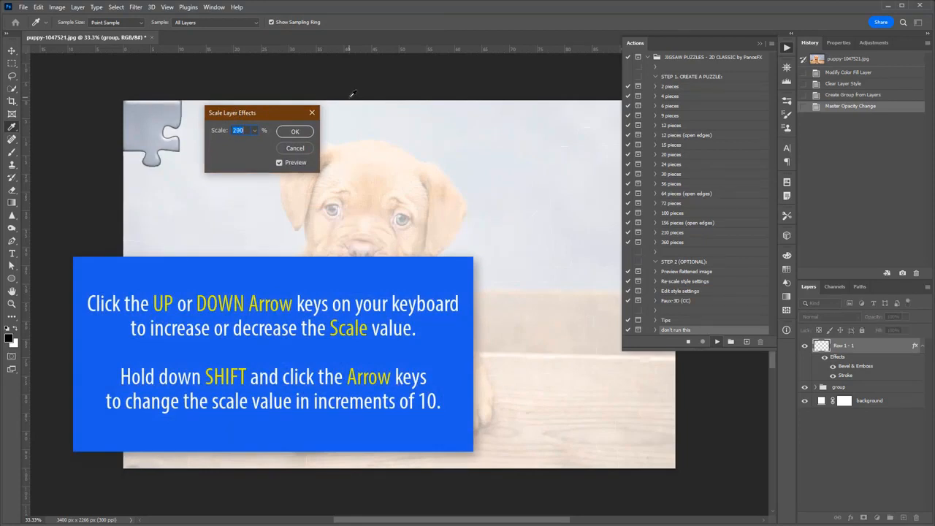
key(Down)
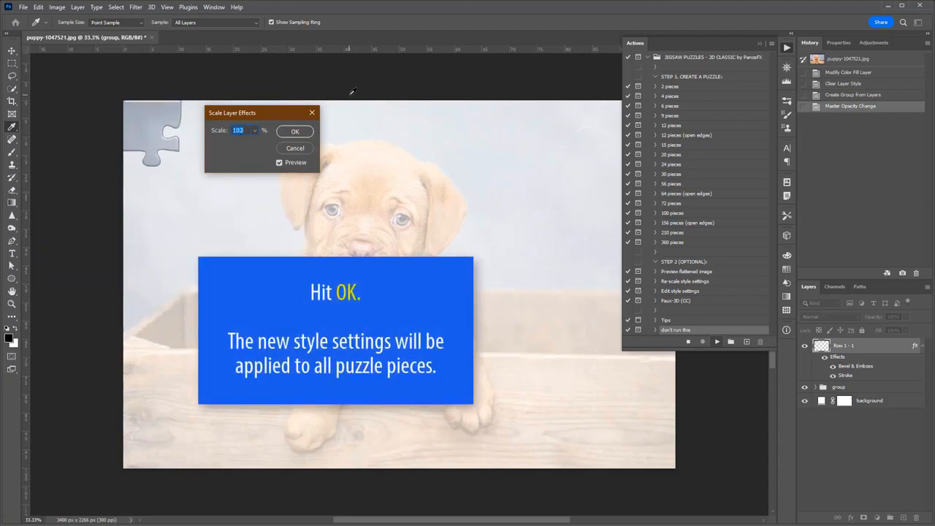
click(296, 132)
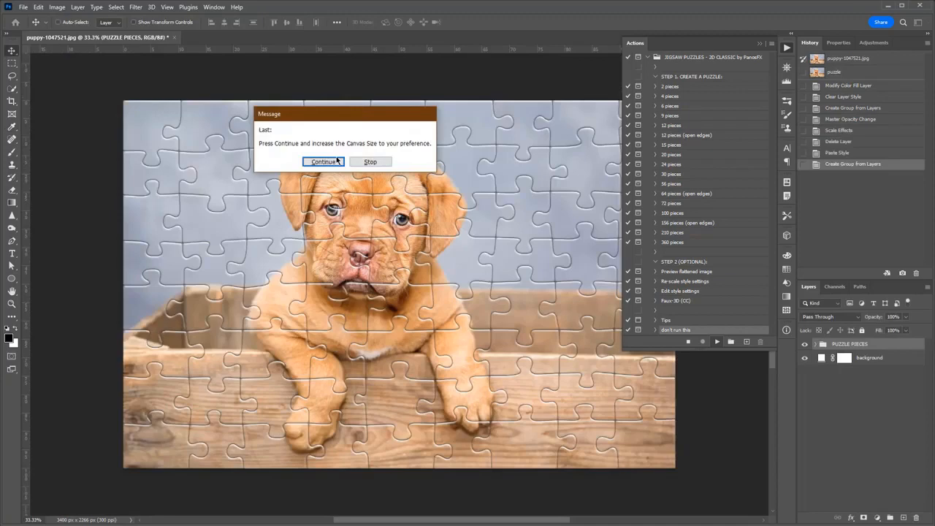
Enlarge the canvas to 140 percent for a white border and finish the action.
click(322, 160)
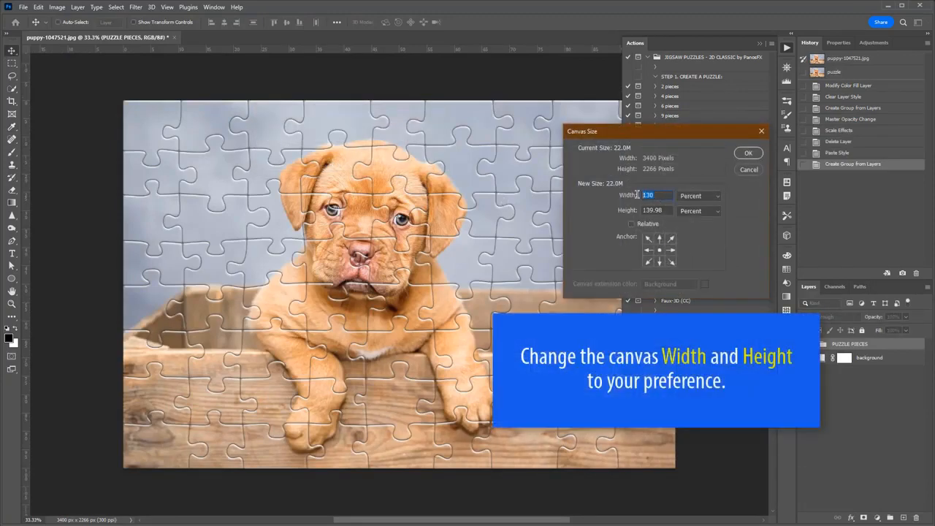
text(140)
click(655, 210)
text(150)
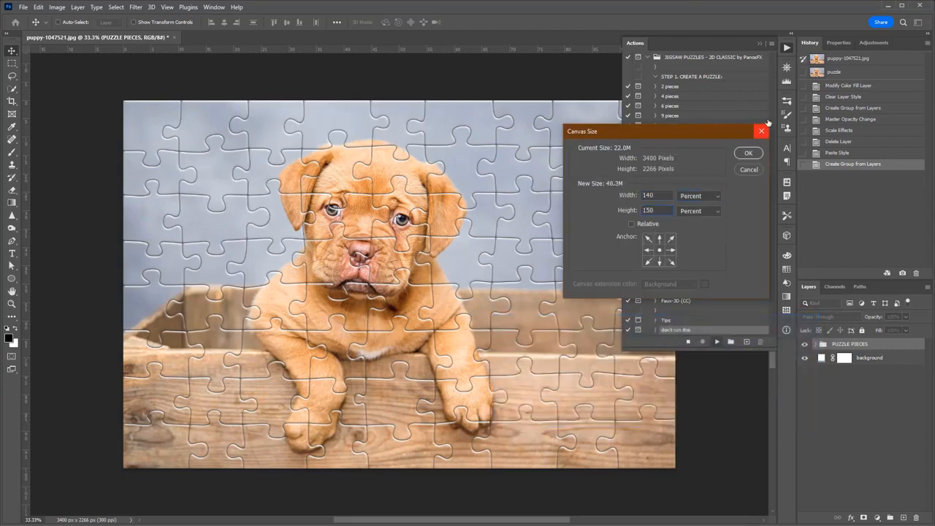
click(748, 152)
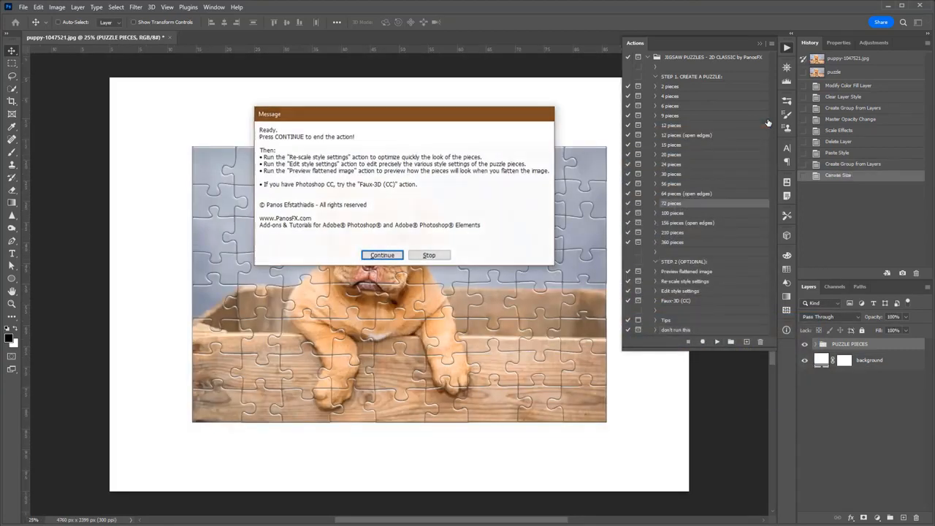
click(383, 254)
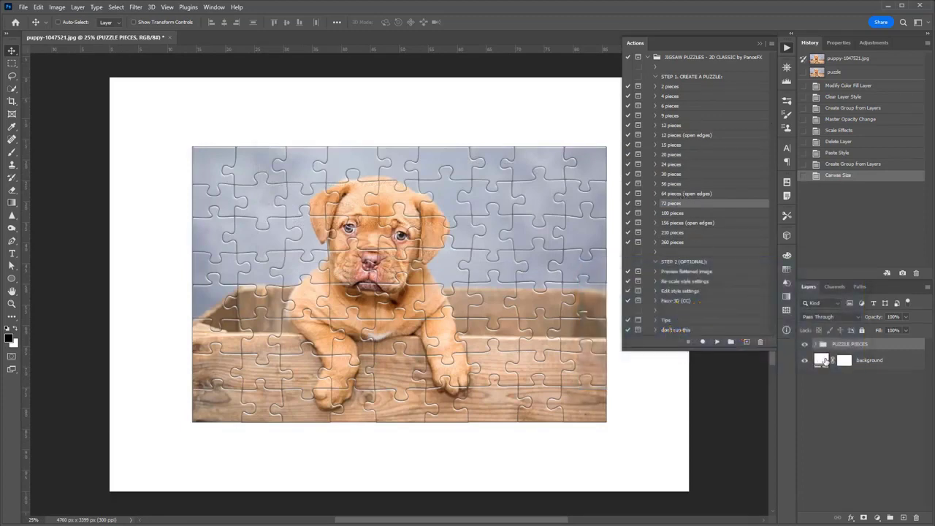
Preview a red background fill, cancel to keep white, and go to the Home screen.
double_click(821, 360)
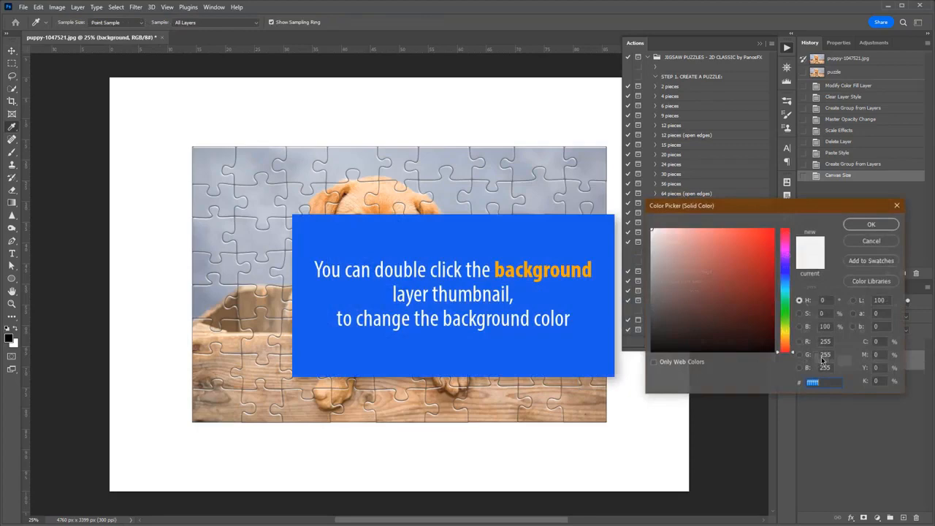
click(753, 275)
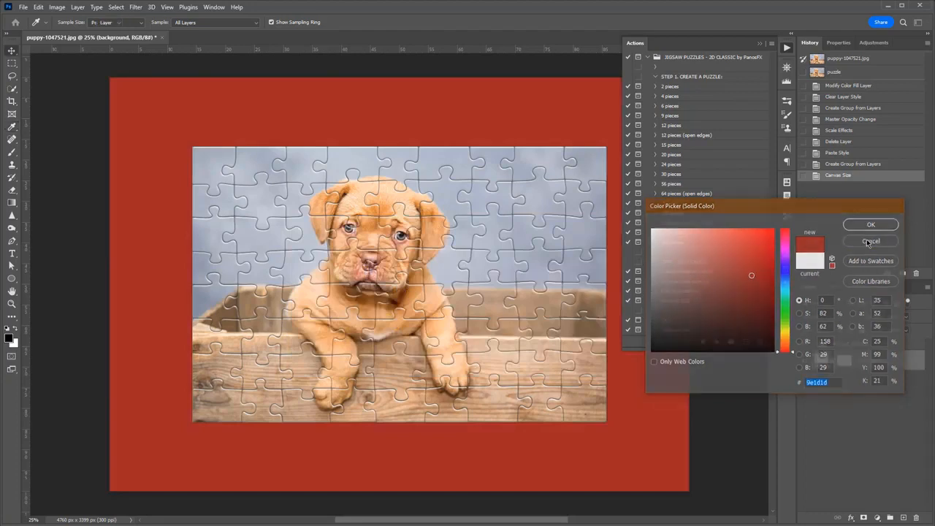
click(871, 241)
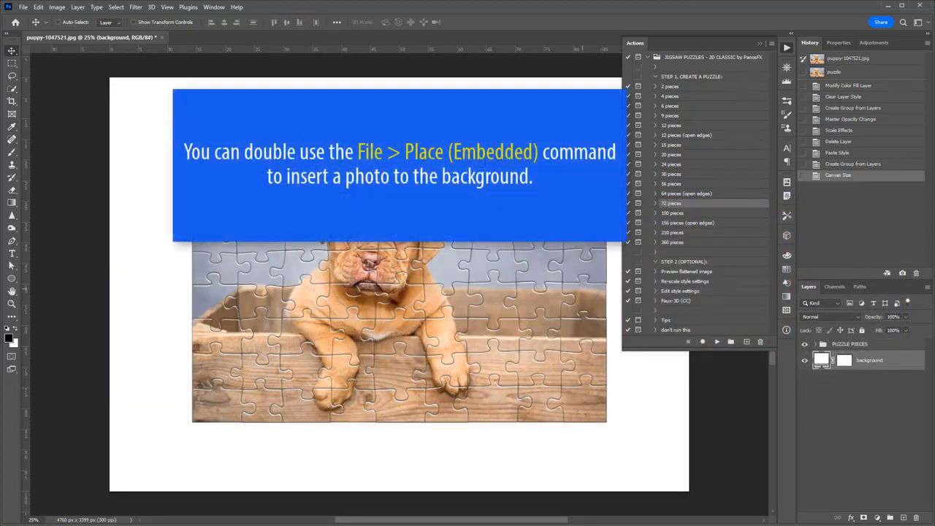
click(23, 6)
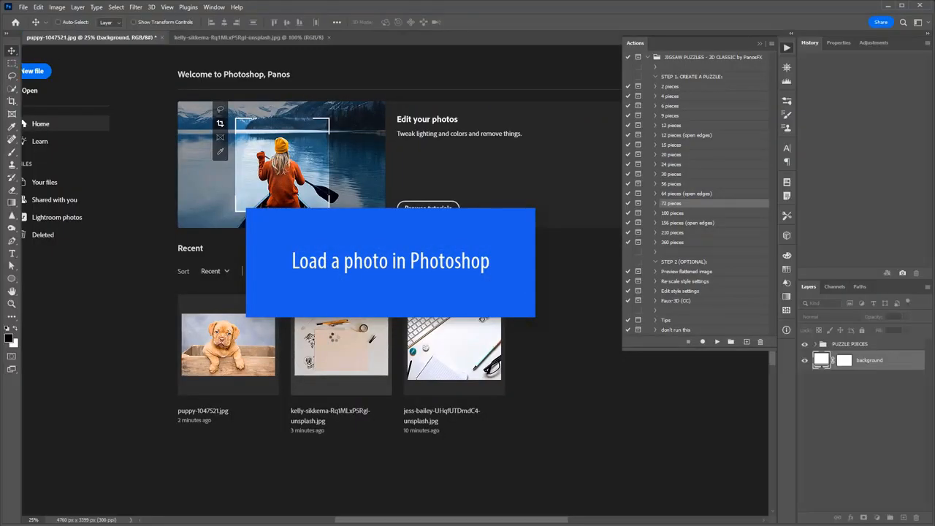
Drag the PUZZLE PIECES group into the desk photo and free-transform it to fit the paper sheet.
click(252, 38)
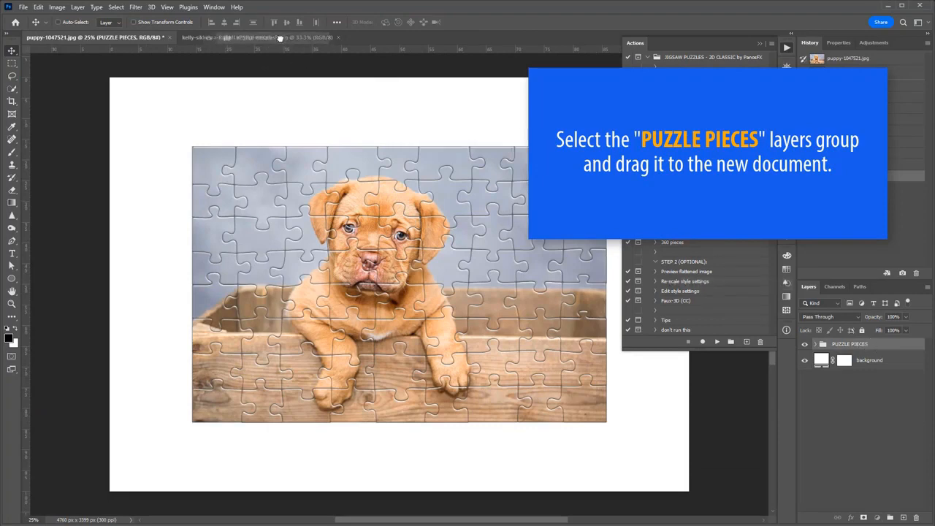
drag(849, 343, 399, 284)
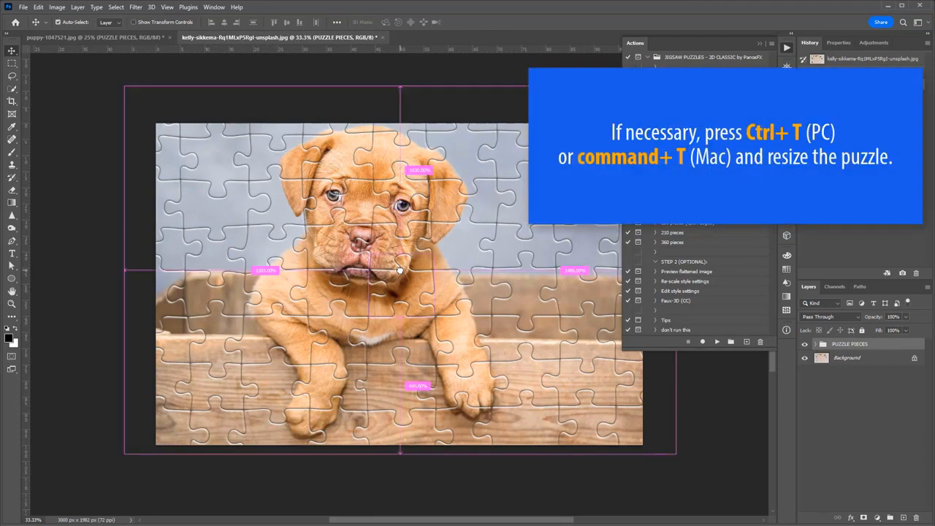
key(Ctrl+t)
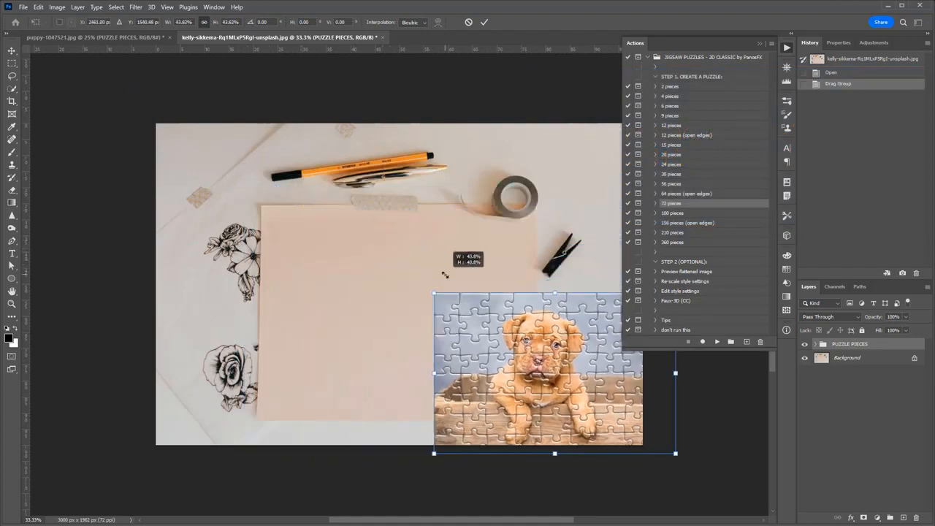
drag(538, 372, 397, 310)
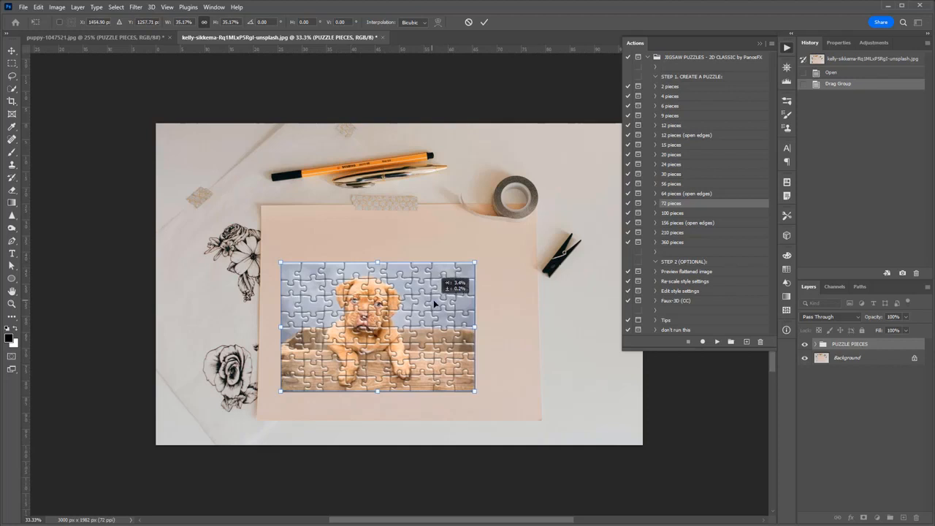
drag(377, 328, 399, 316)
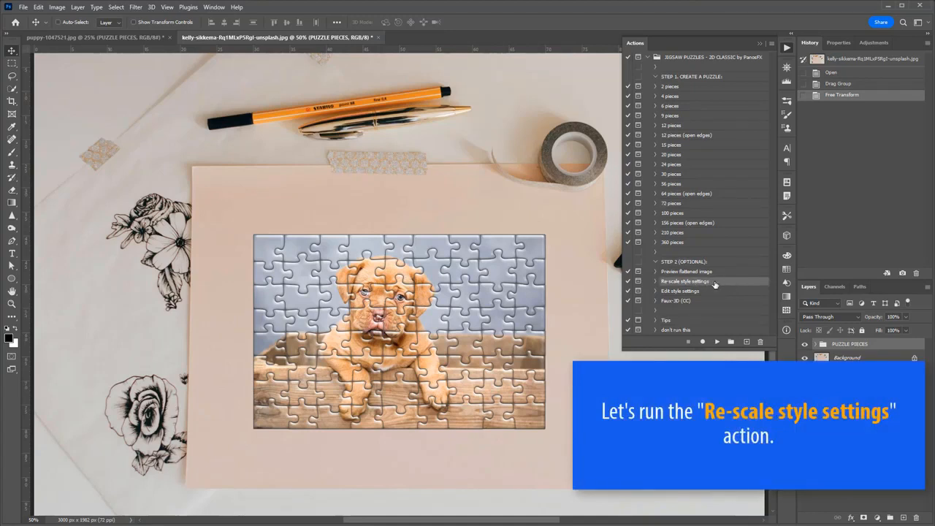
Run the Re-scale style settings action and confirm the new effects scale for all pieces.
click(716, 341)
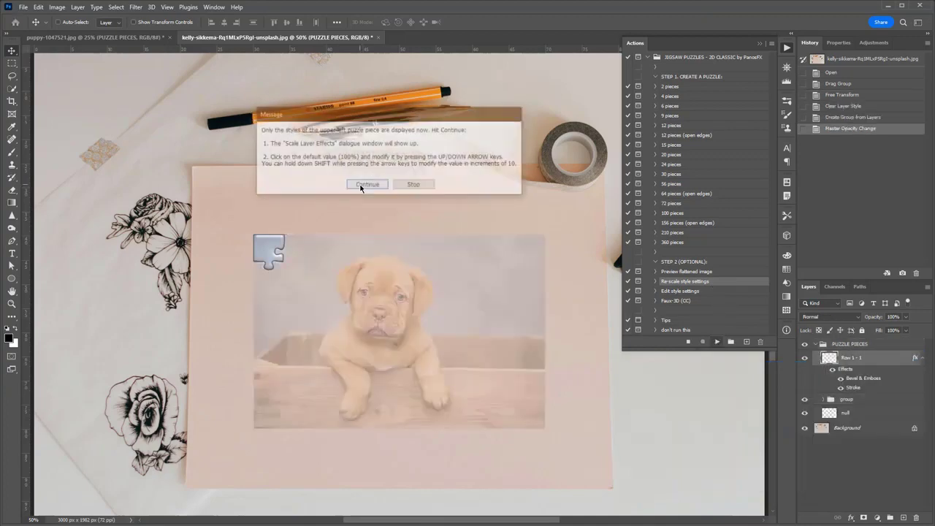
click(367, 184)
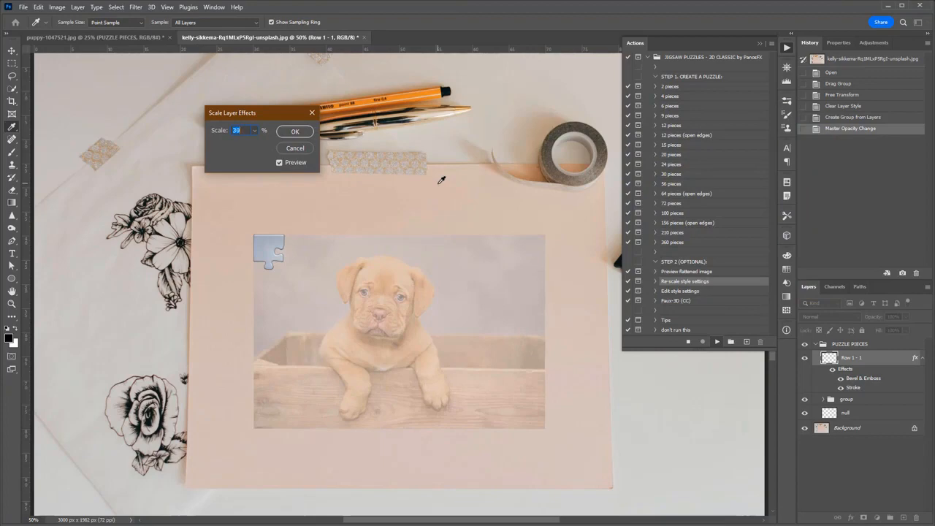
click(296, 131)
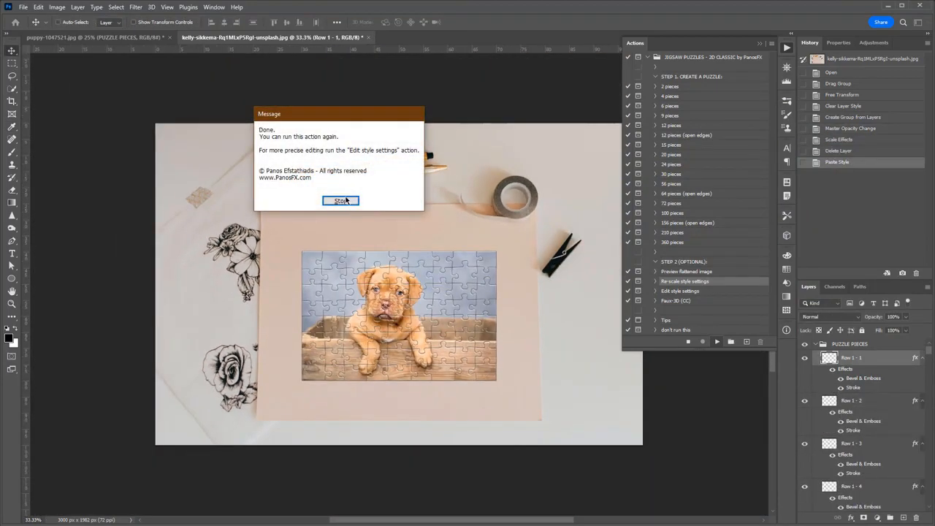
click(340, 201)
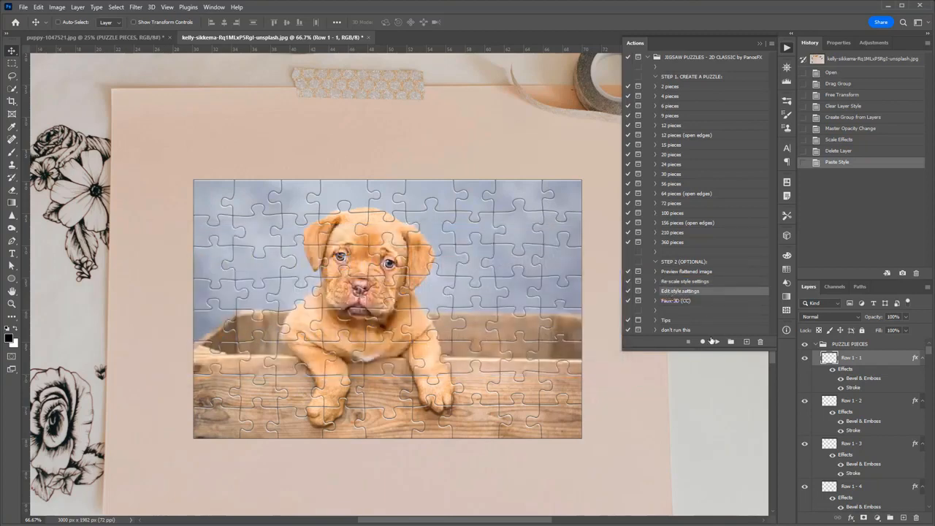
Run the Edit style settings action and continue to the first piece's Layer Style.
click(716, 342)
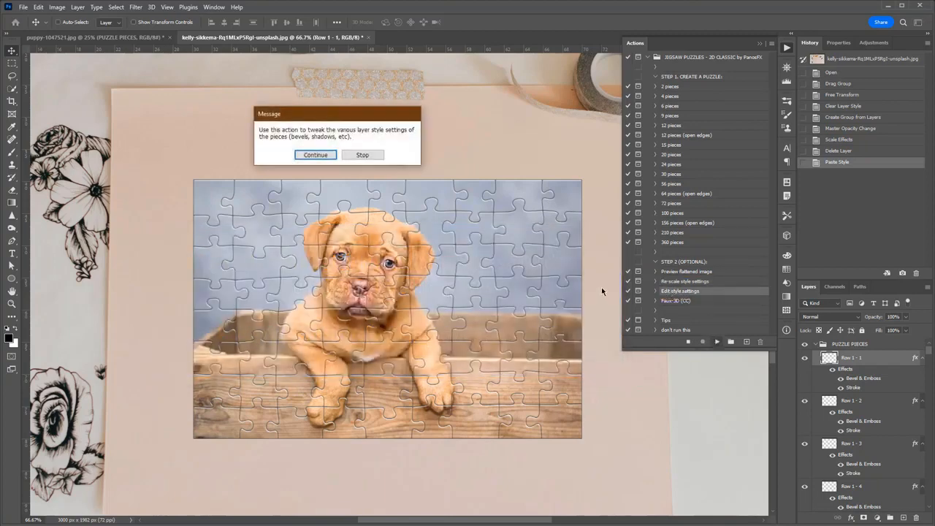
click(315, 155)
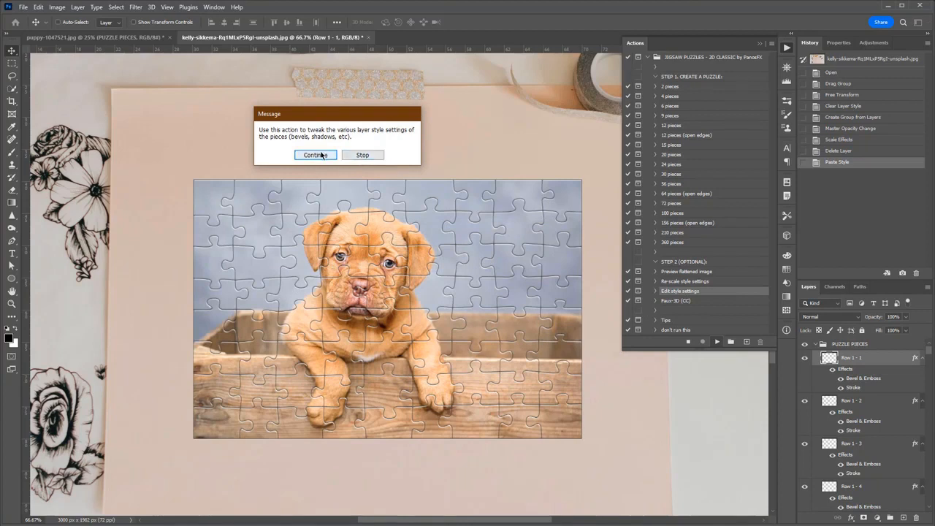
click(316, 155)
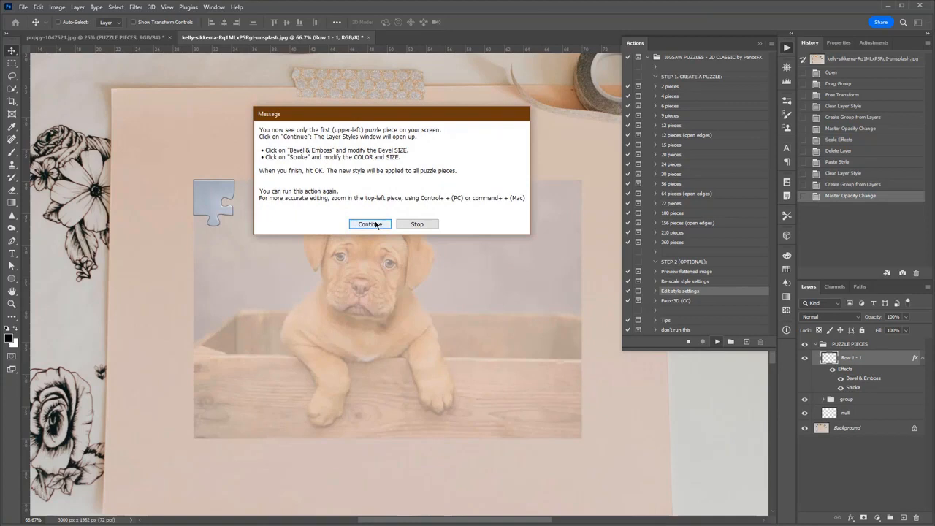
click(369, 224)
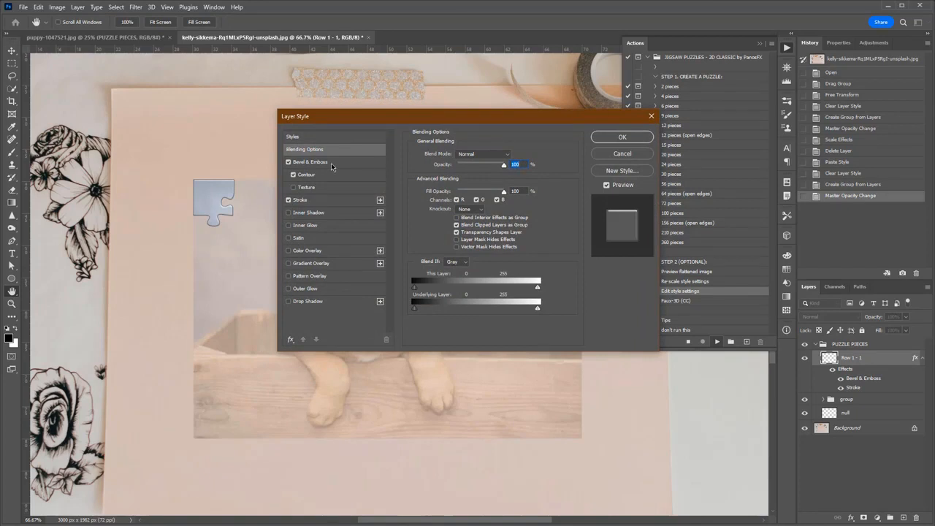
Adjust Bevel & Emboss and the Stroke cut-line colour, then apply the style to every piece.
click(311, 161)
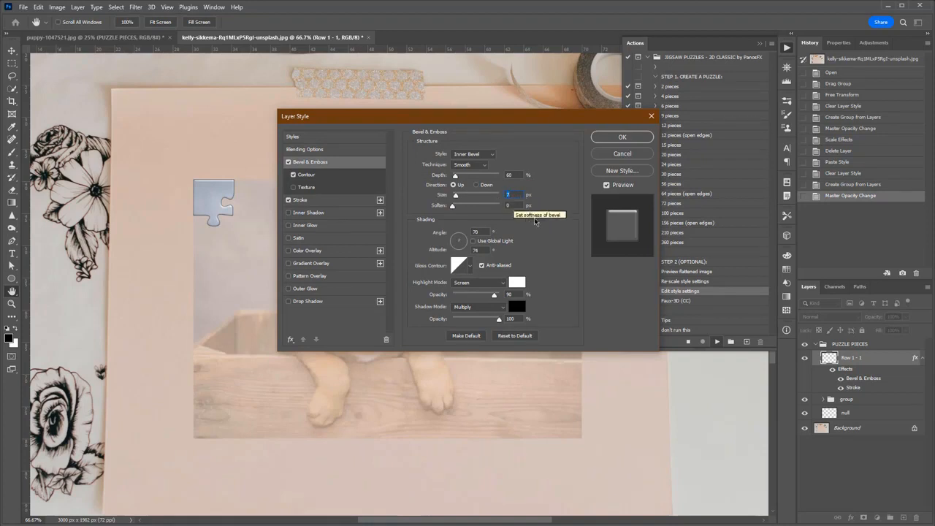
click(303, 199)
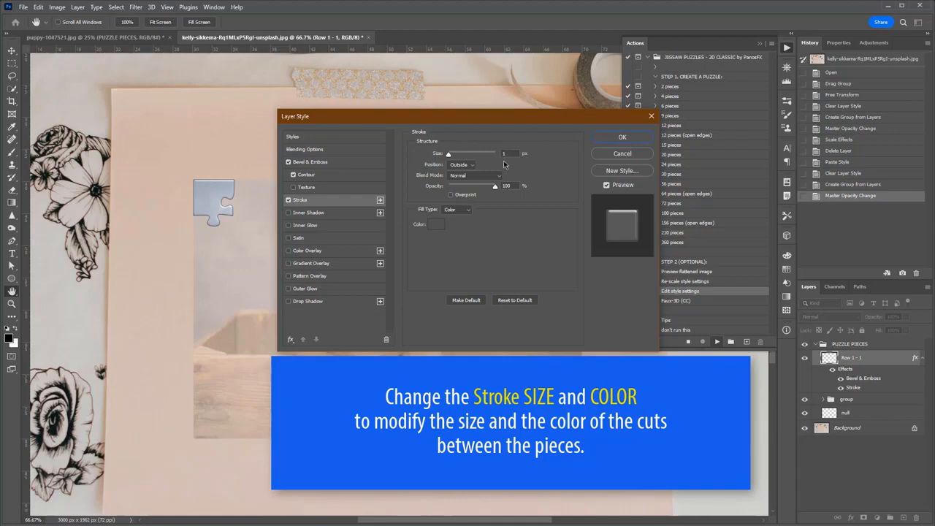
click(435, 225)
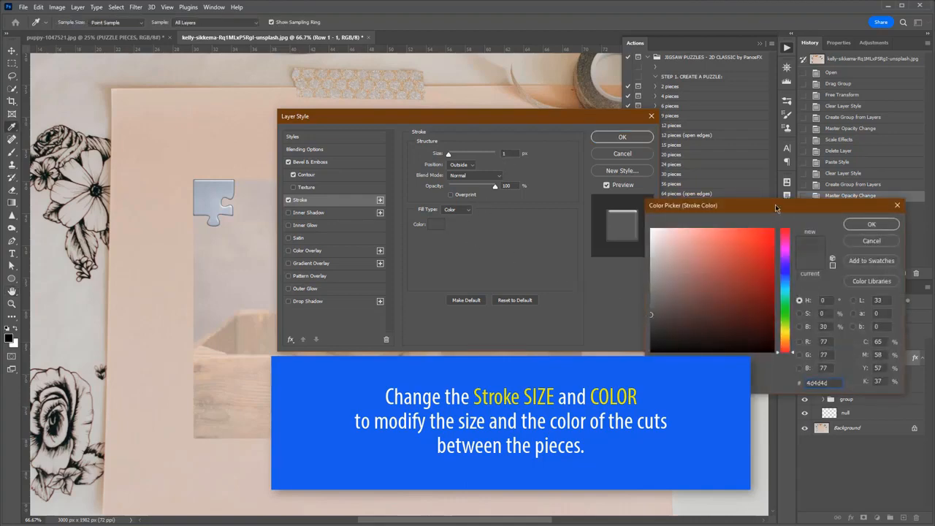
click(870, 225)
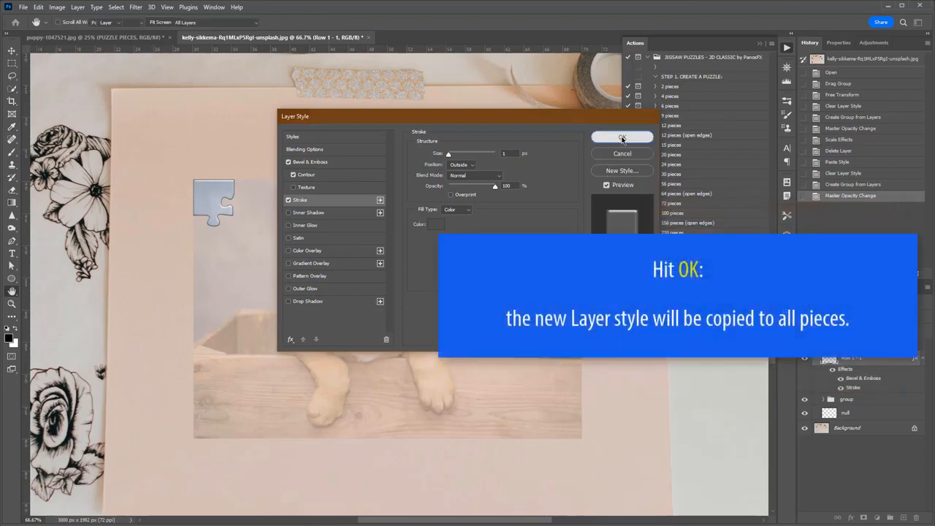
click(622, 137)
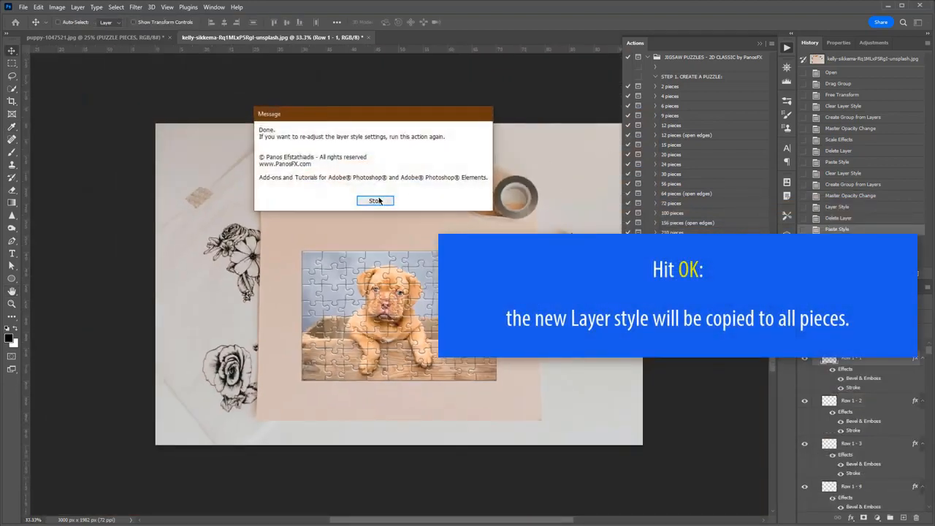
click(374, 200)
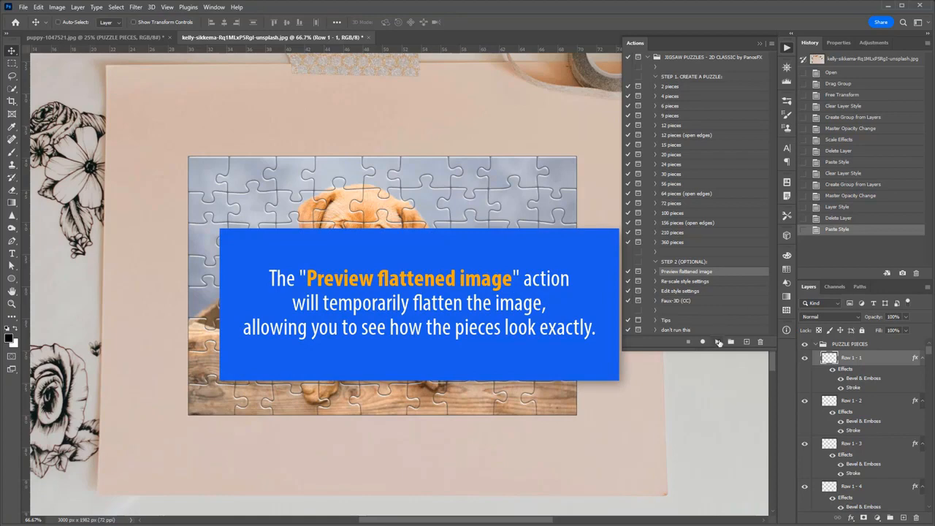
click(717, 342)
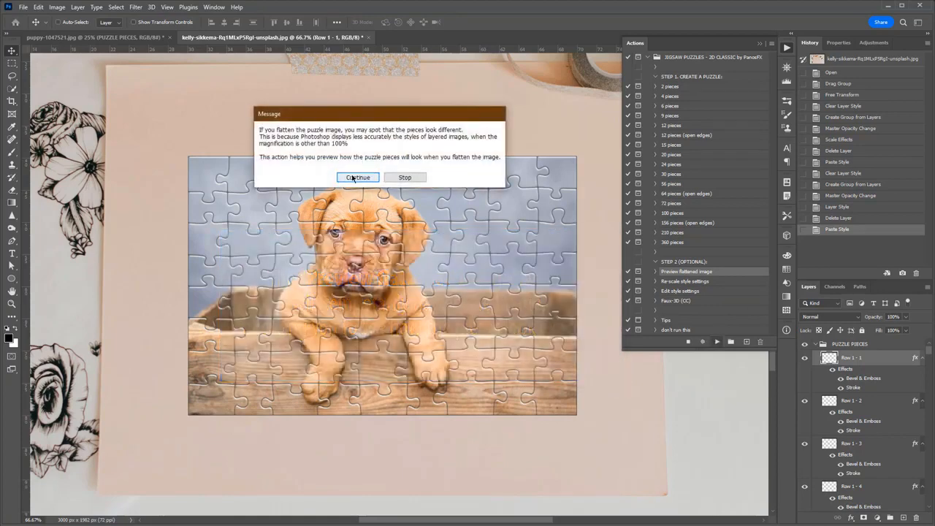
click(356, 177)
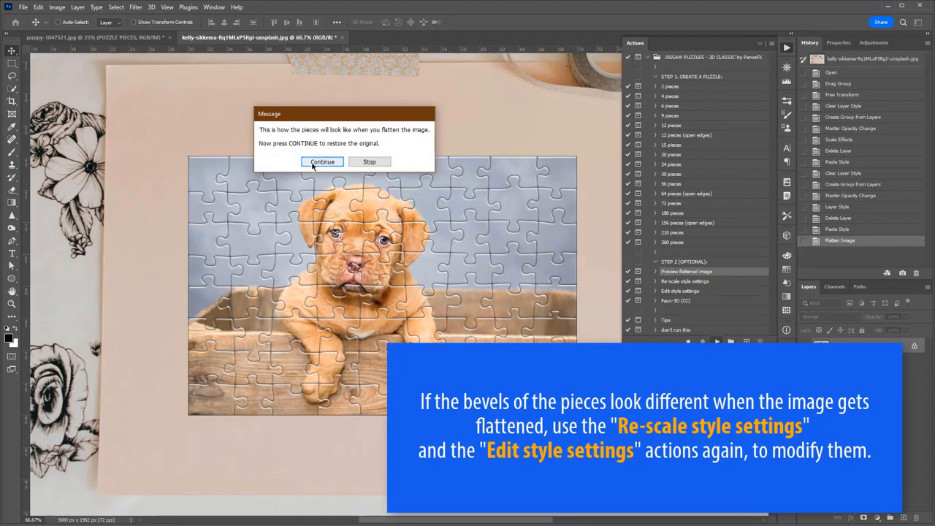
click(321, 161)
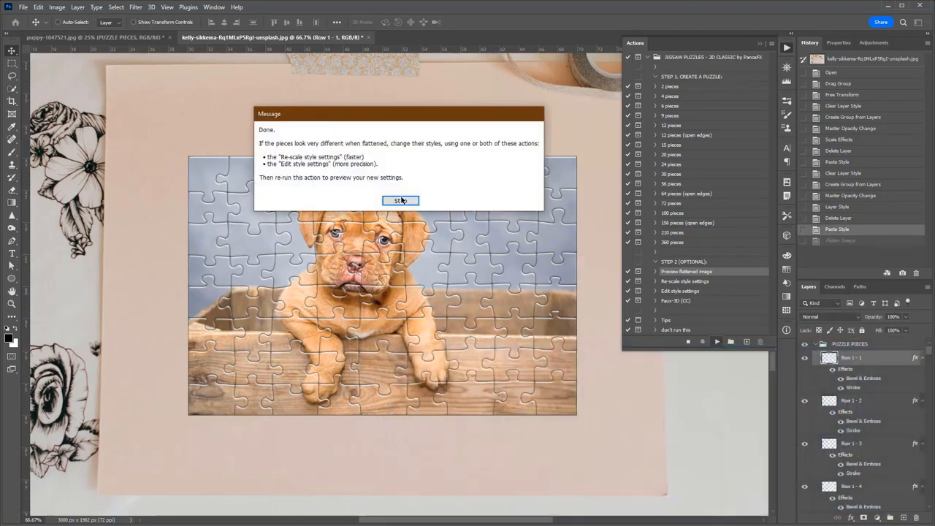
click(400, 200)
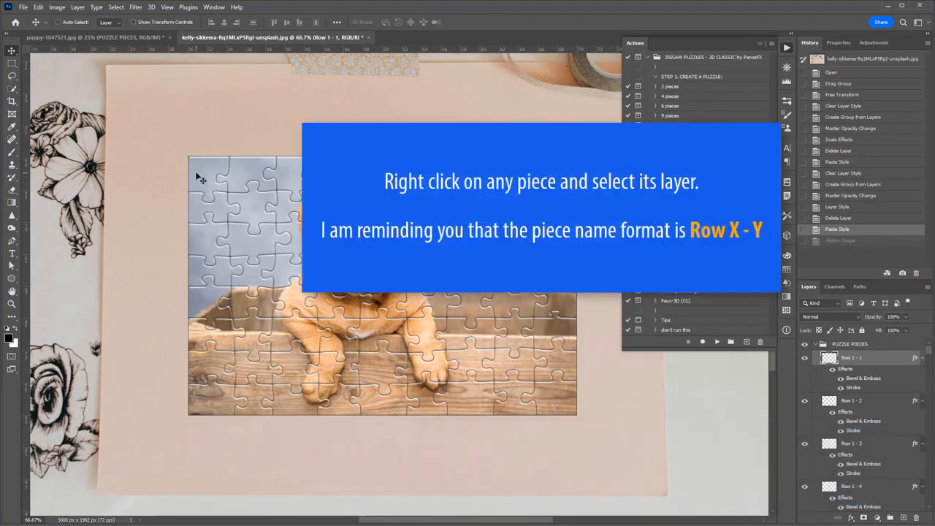
Select the top-left piece's layer, pull it away from the puzzle and tilt it.
right_click(201, 179)
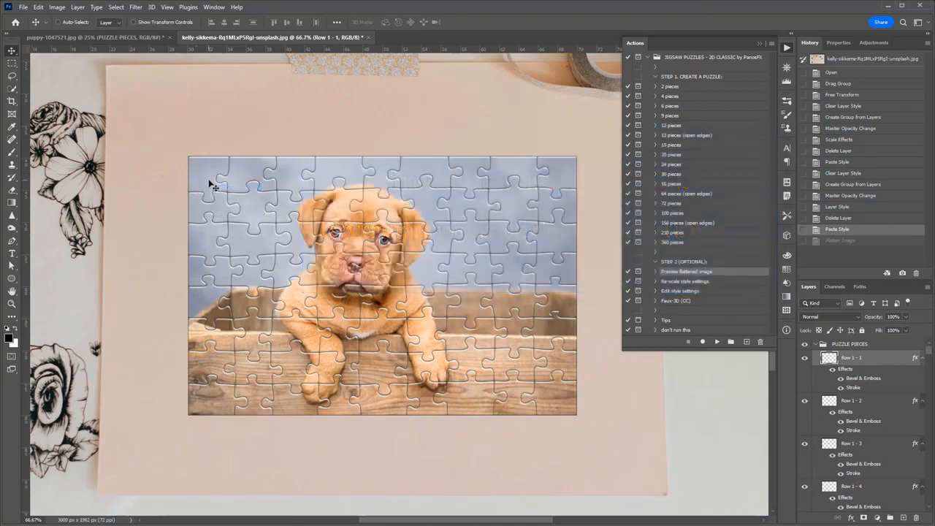
drag(211, 187, 161, 139)
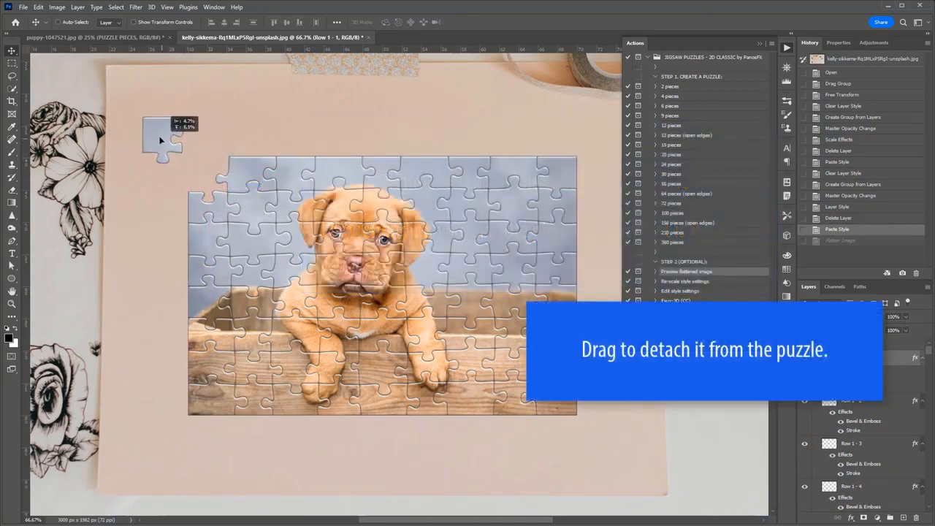
drag(164, 135, 155, 134)
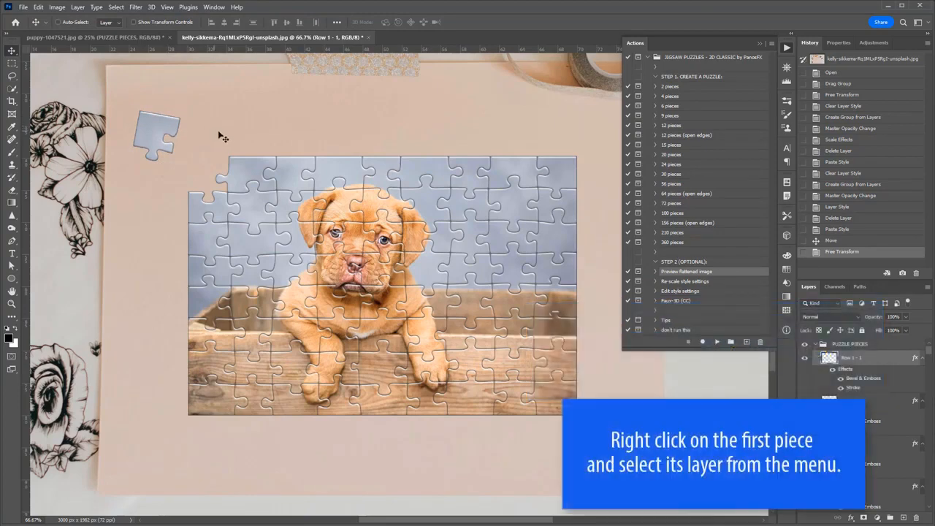
mouse_move(292, 172)
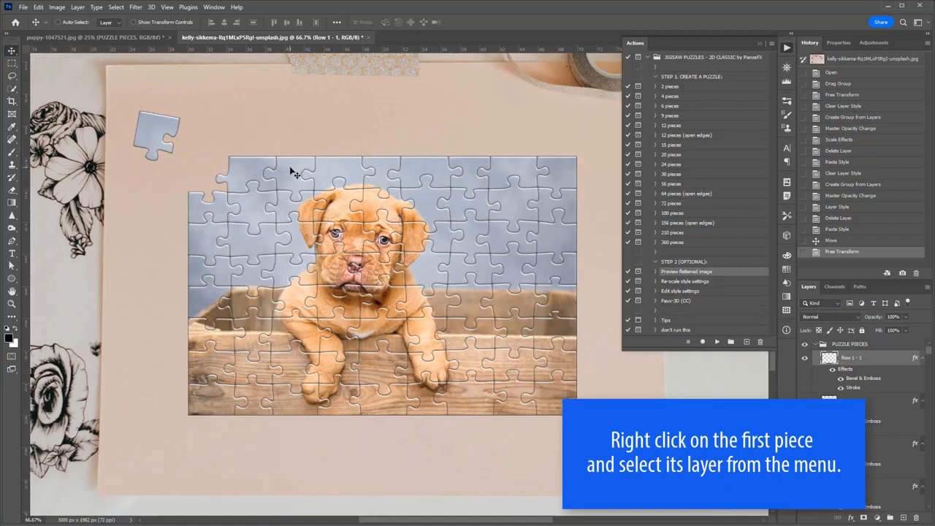
Select the Row 1 - 2 piece and drag it and another piece off the puzzle edges.
right_click(291, 170)
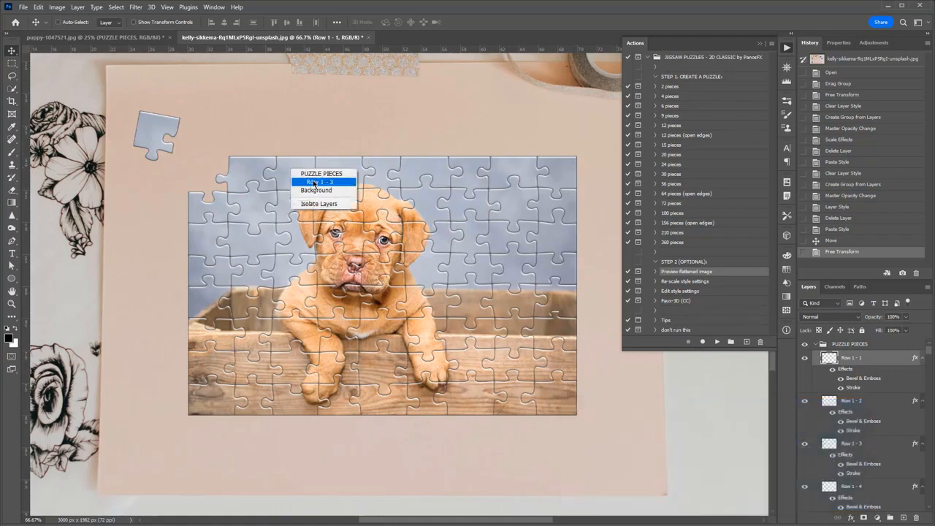
click(322, 181)
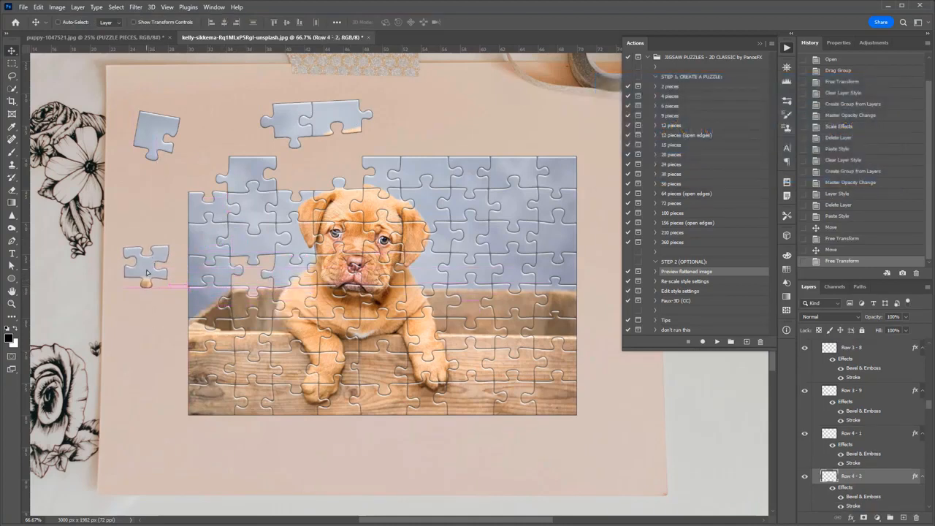
drag(146, 263, 190, 409)
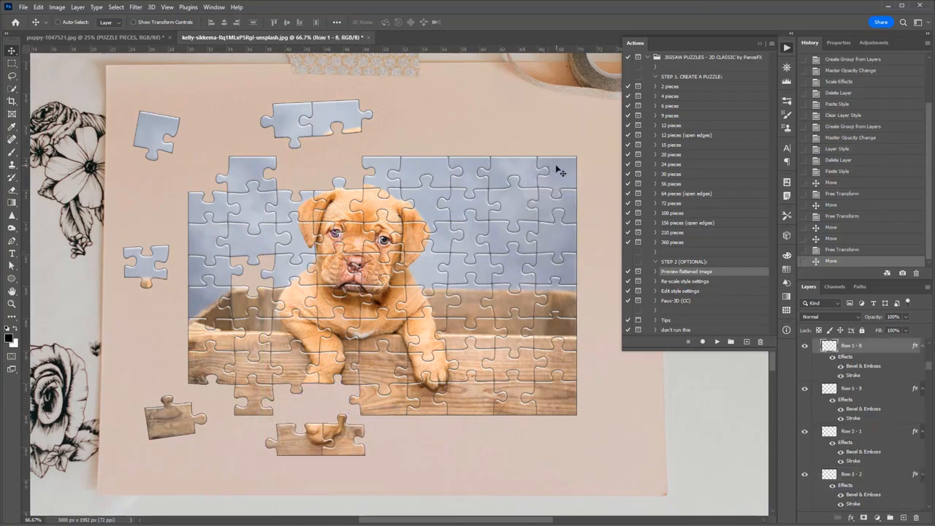
drag(555, 168, 577, 168)
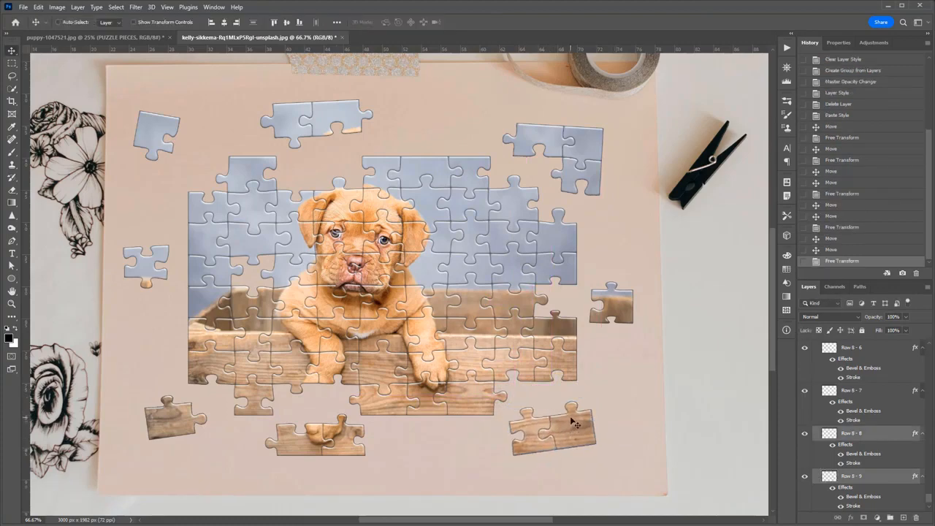
click(788, 46)
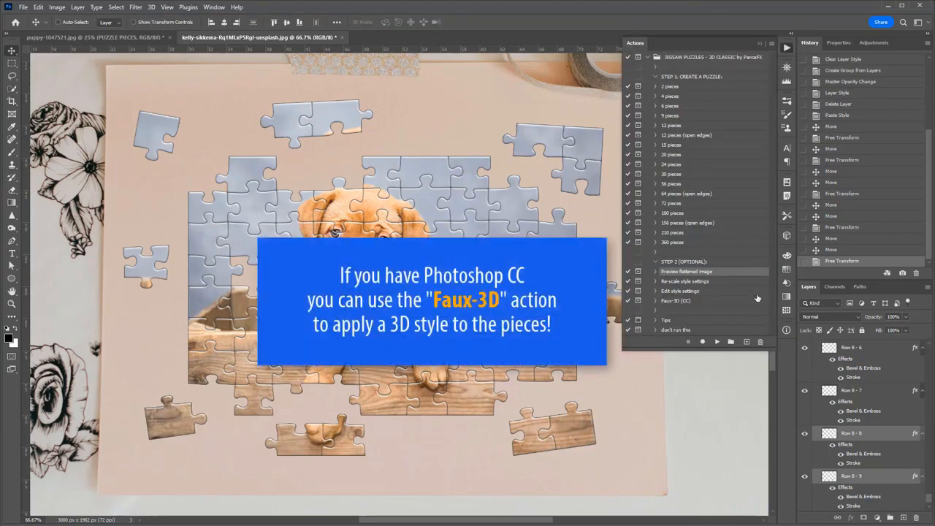
Run the Faux-3D action and scale the pieces' layer effects down to suit the photo.
click(675, 301)
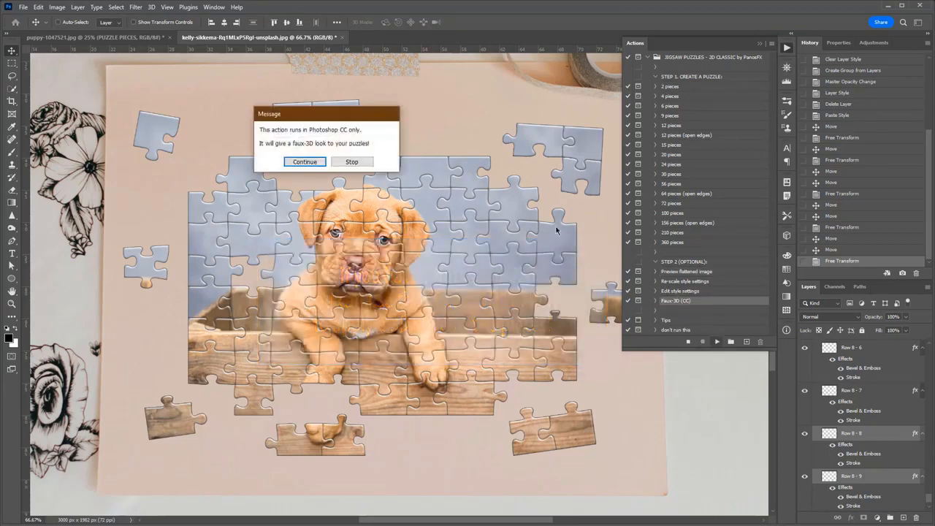
click(304, 161)
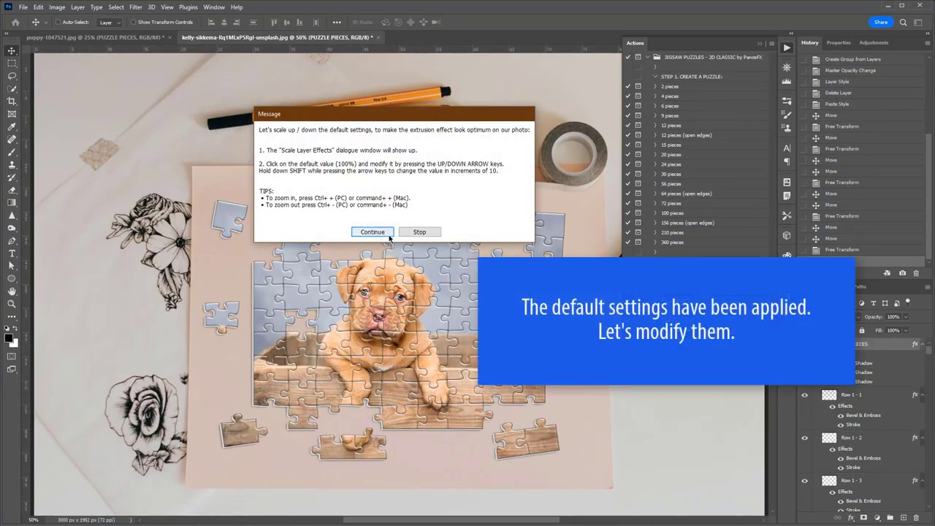
click(371, 231)
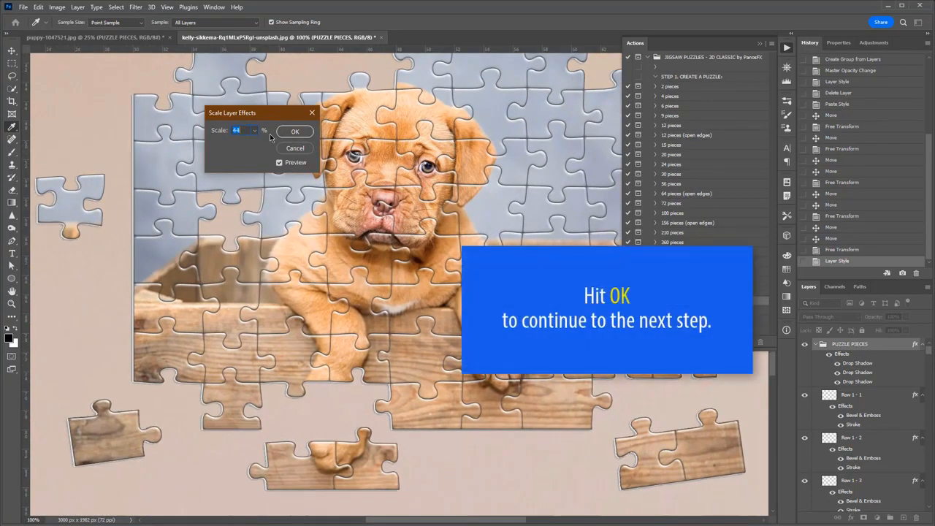
click(295, 132)
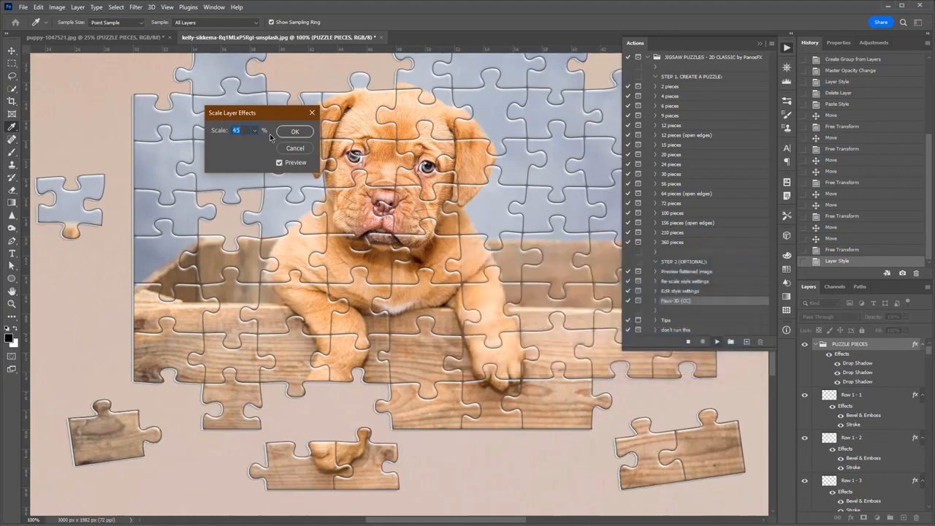
click(295, 132)
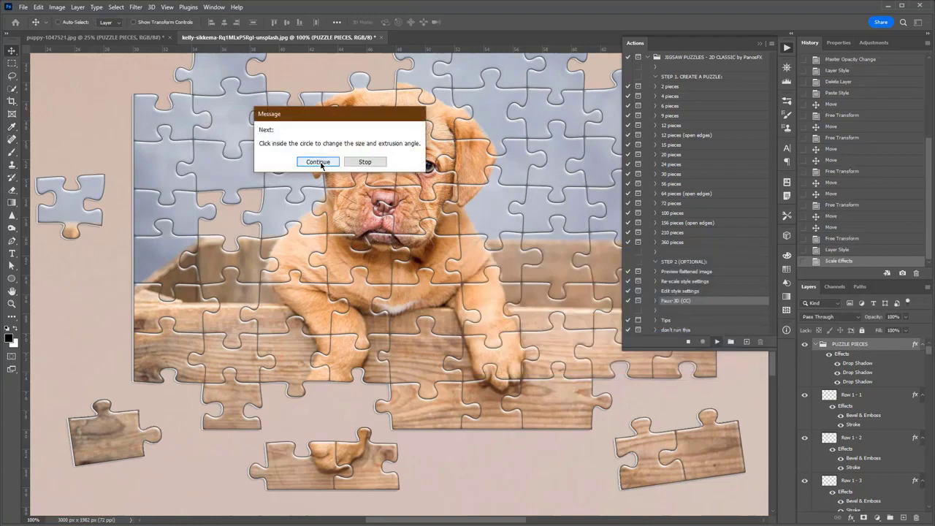
Swing the Global Light angle so the extruded sides fall in a new direction and apply it.
click(318, 161)
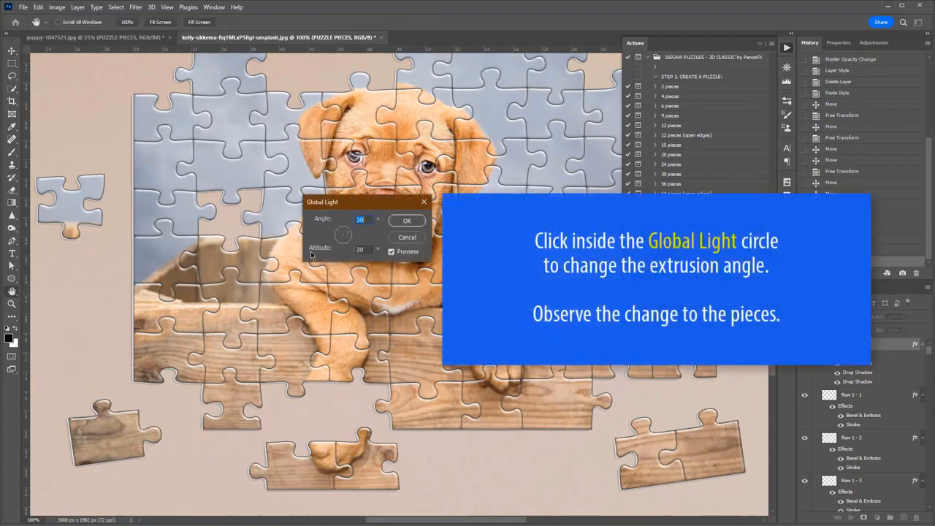
click(344, 234)
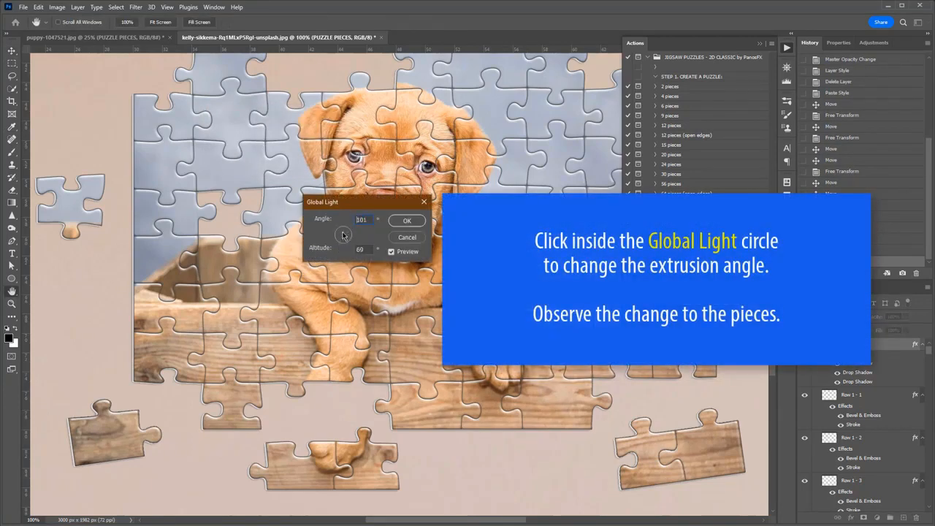
click(342, 234)
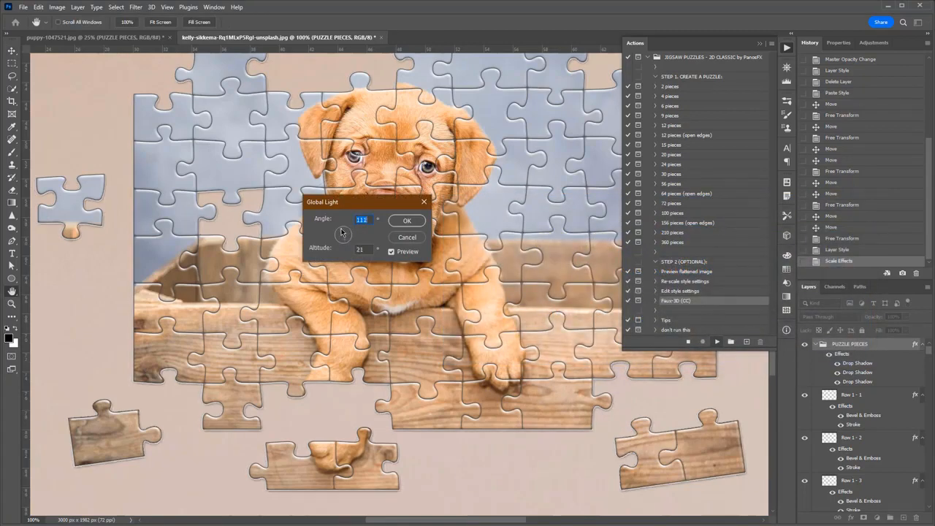
drag(343, 232, 346, 233)
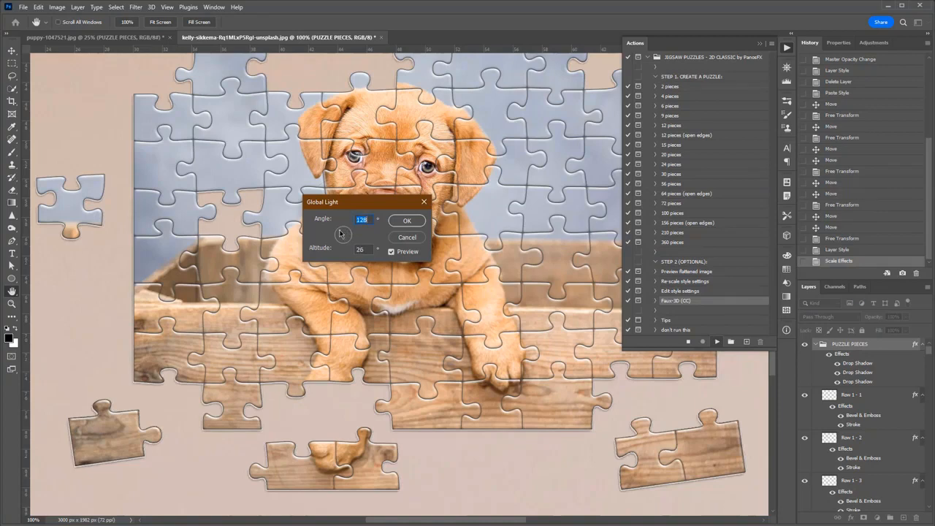
drag(342, 234, 341, 236)
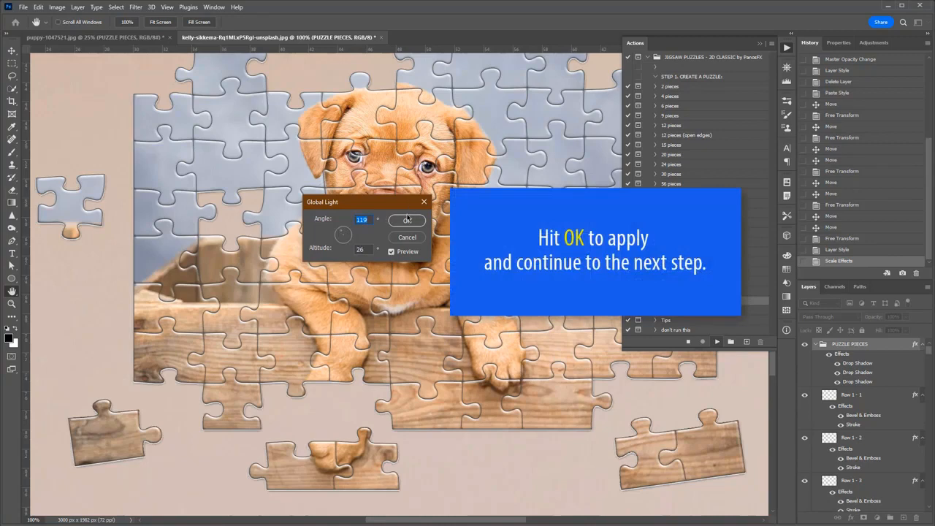
click(406, 219)
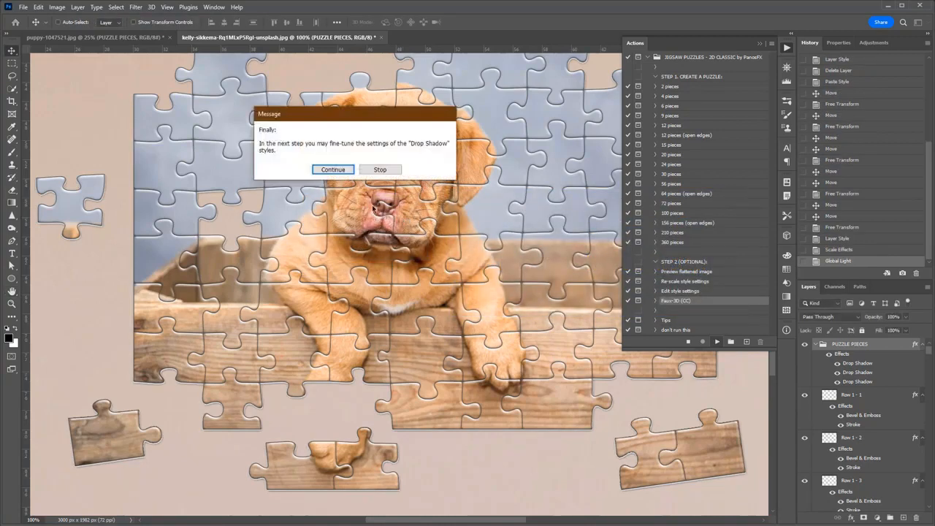
click(333, 170)
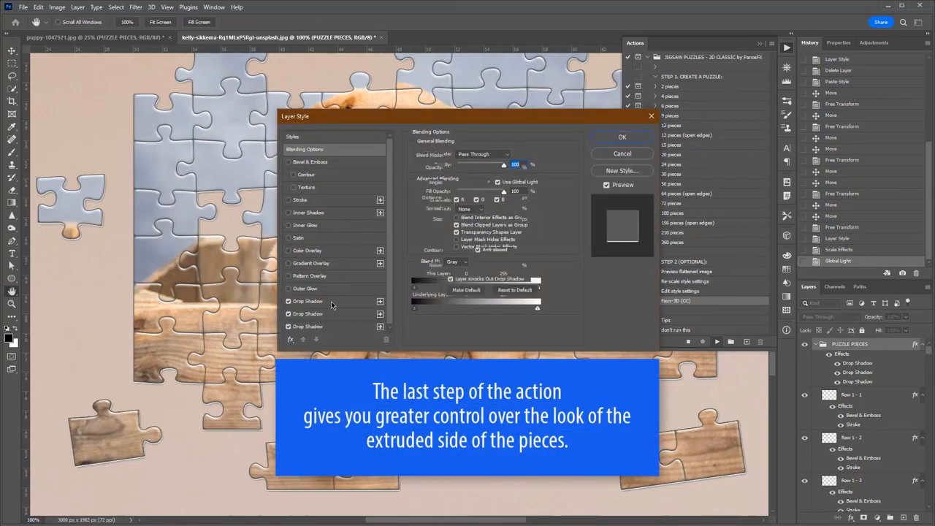
Give the first drop shadow a light extrusion colour after trying red.
click(305, 301)
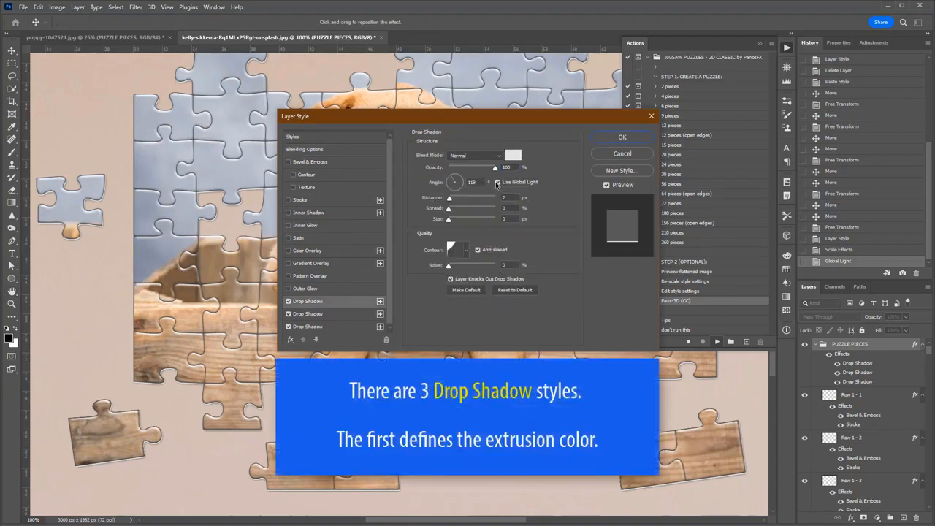
click(514, 155)
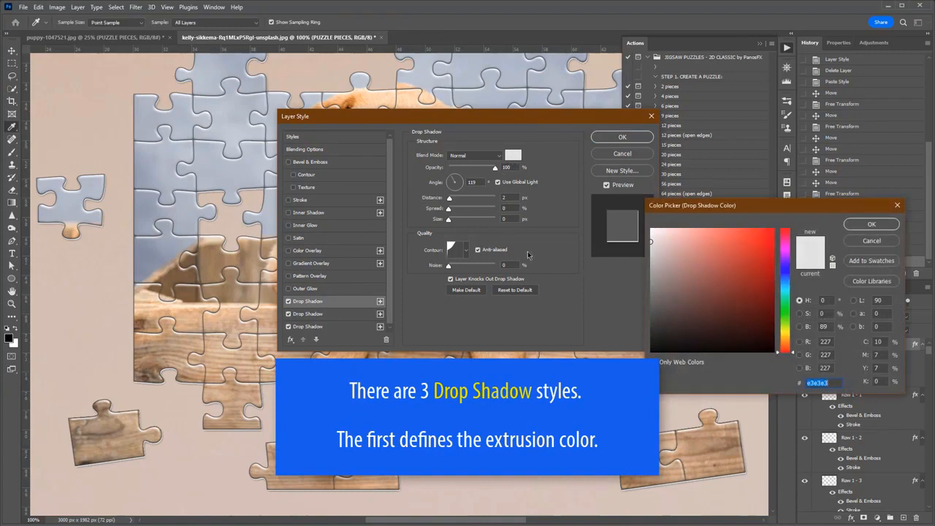
click(760, 285)
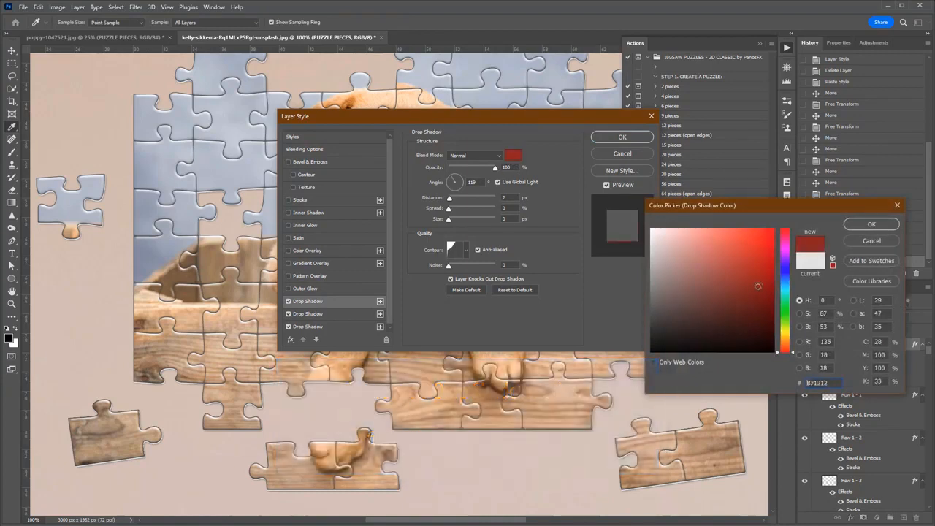
click(653, 237)
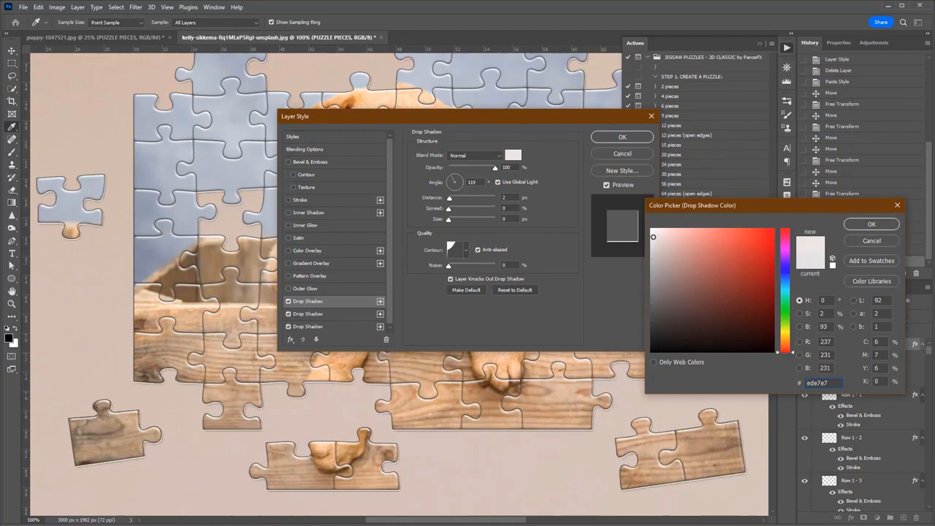
click(871, 223)
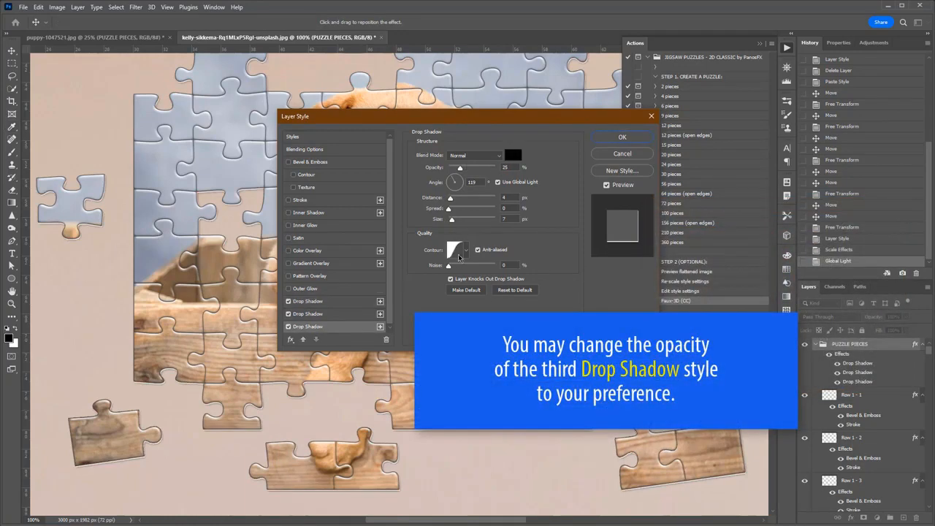
Adjust the third drop shadow's opacity and let the Faux-3D action finish.
drag(458, 167, 473, 167)
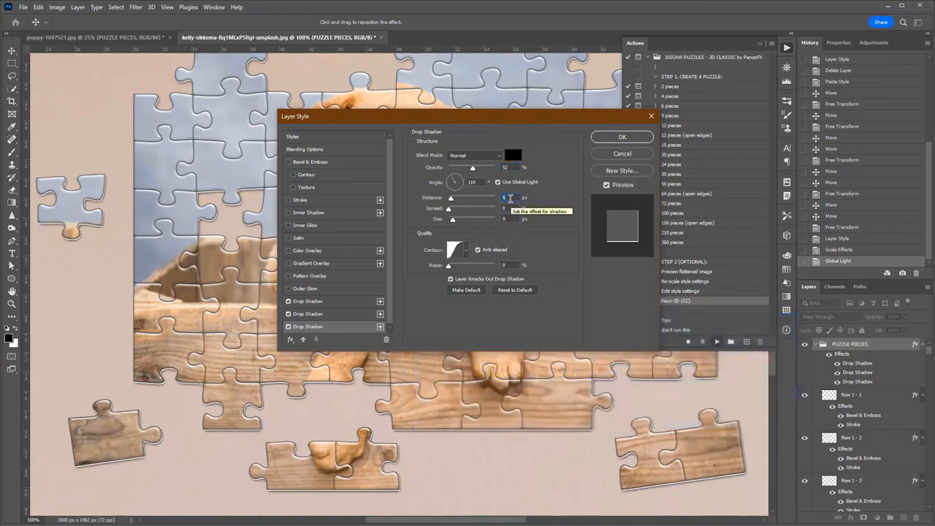
click(623, 137)
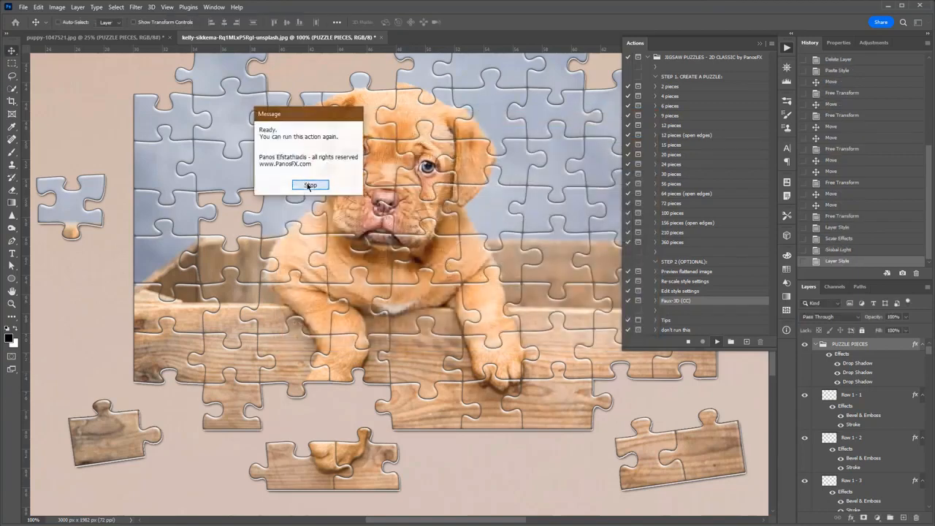
click(310, 184)
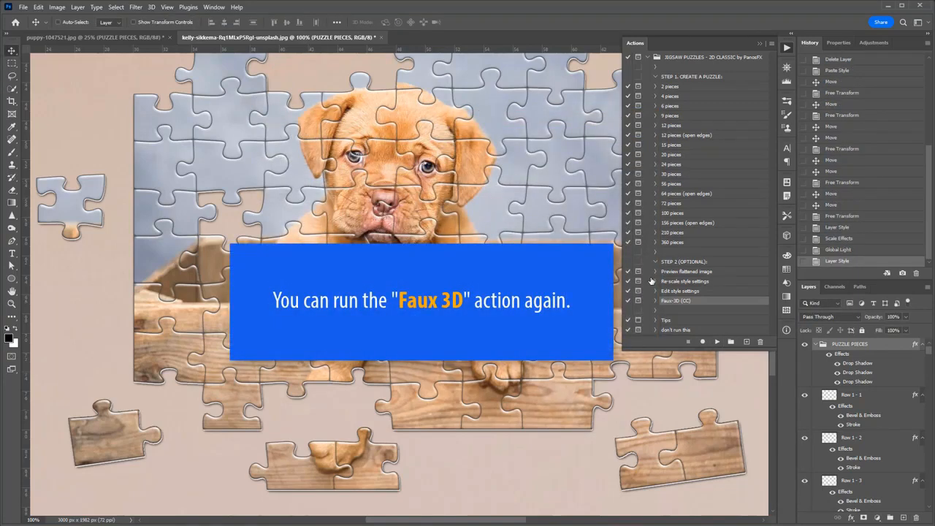
Rerun the Faux-3D action with a rotated Global Light angle for the pieces.
click(703, 340)
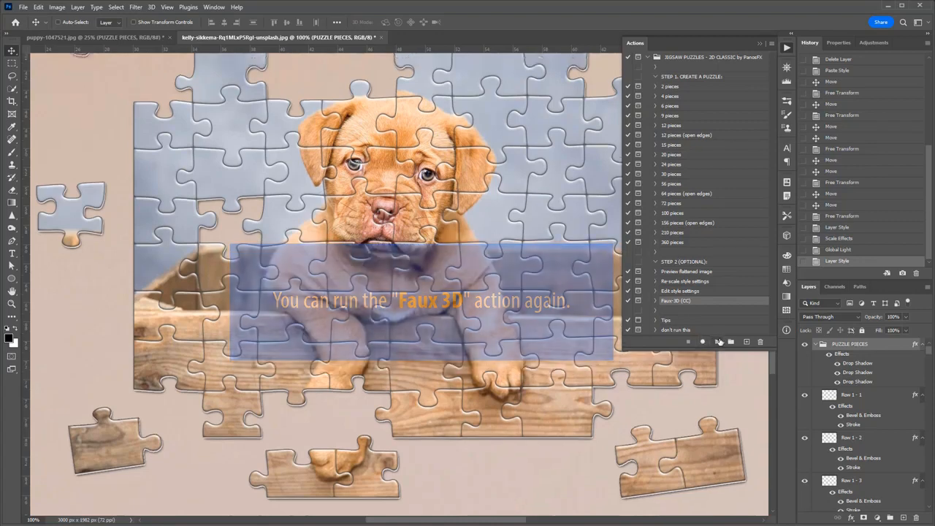
click(715, 342)
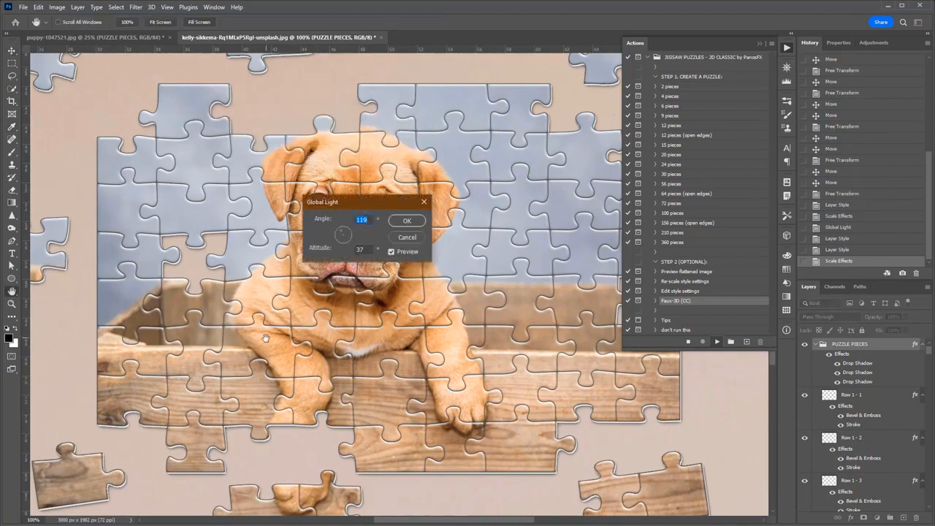
drag(343, 235, 339, 233)
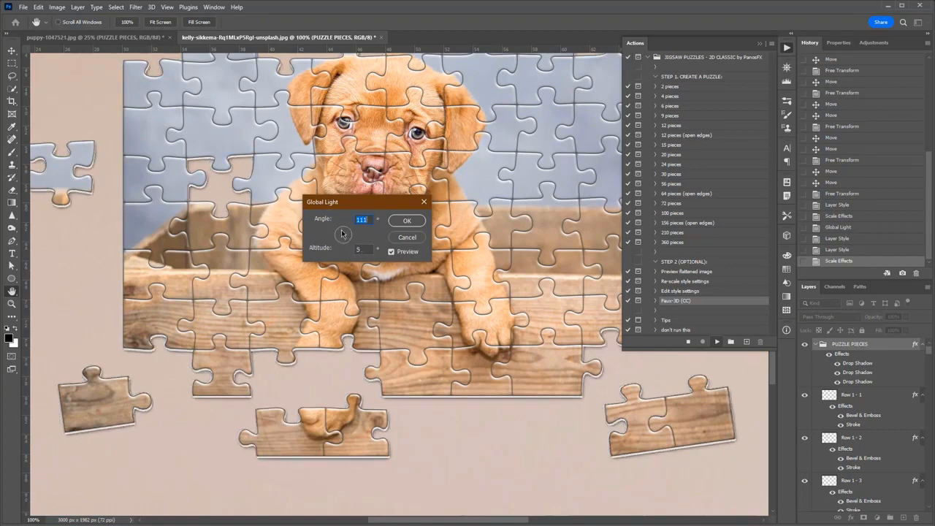
click(406, 219)
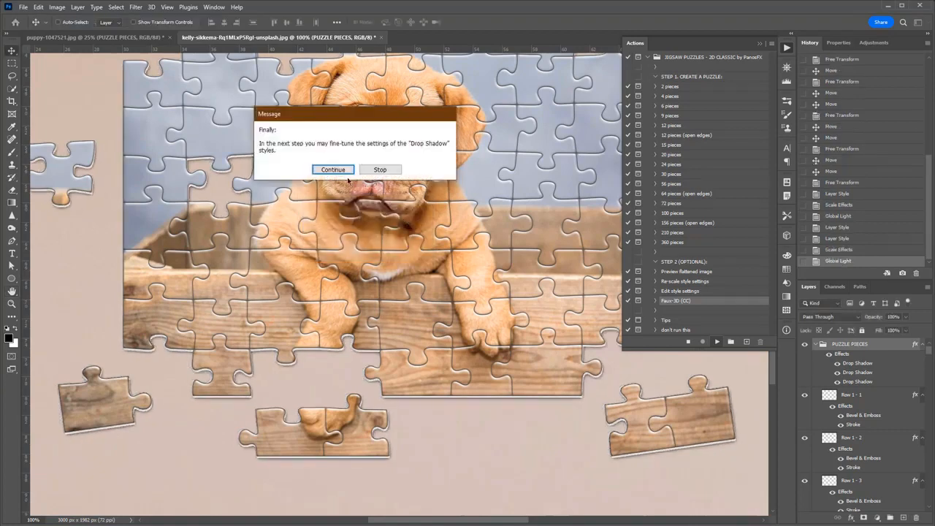
click(334, 169)
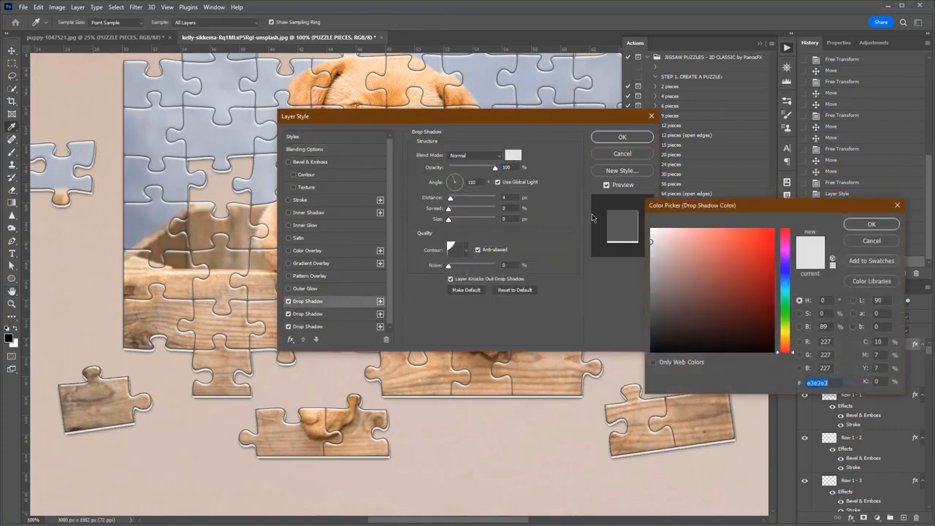
Make the extrusion colour slightly greyer, adjust the third shadow's distance, and finish the action.
click(651, 268)
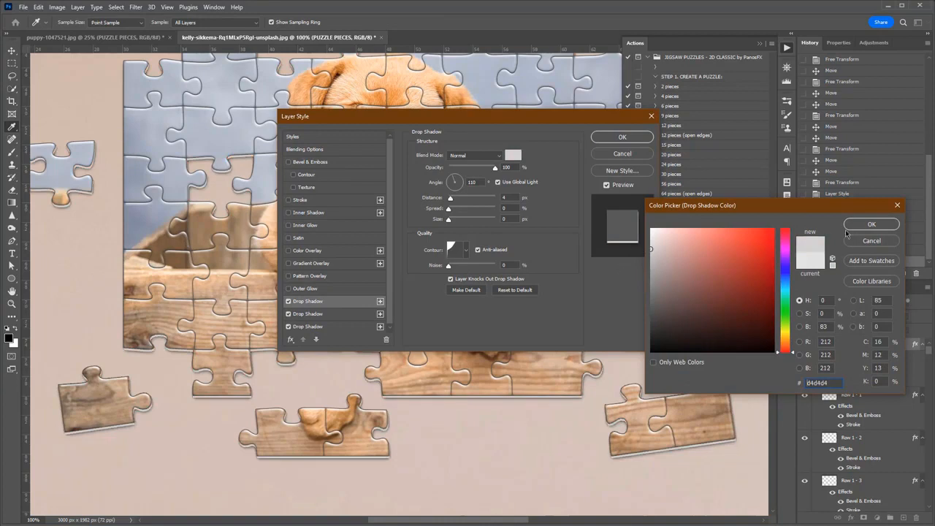
click(870, 223)
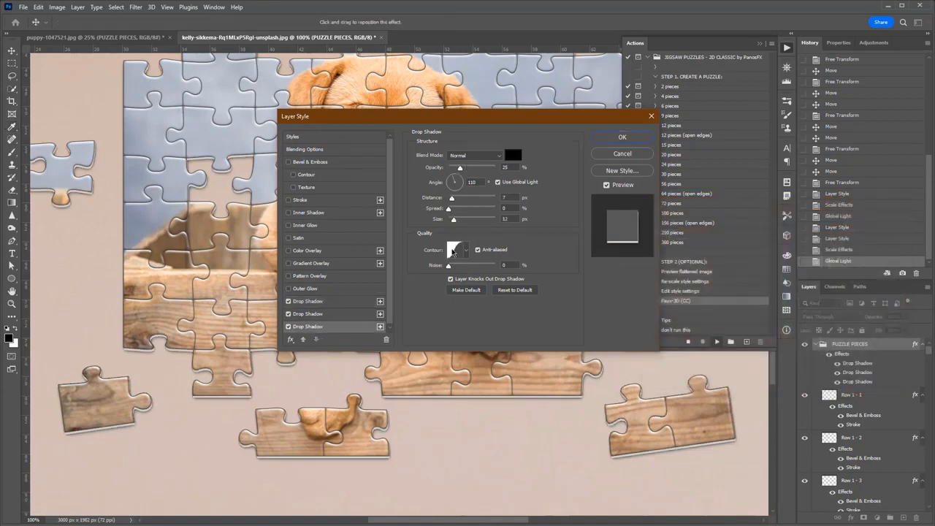
drag(459, 167, 475, 167)
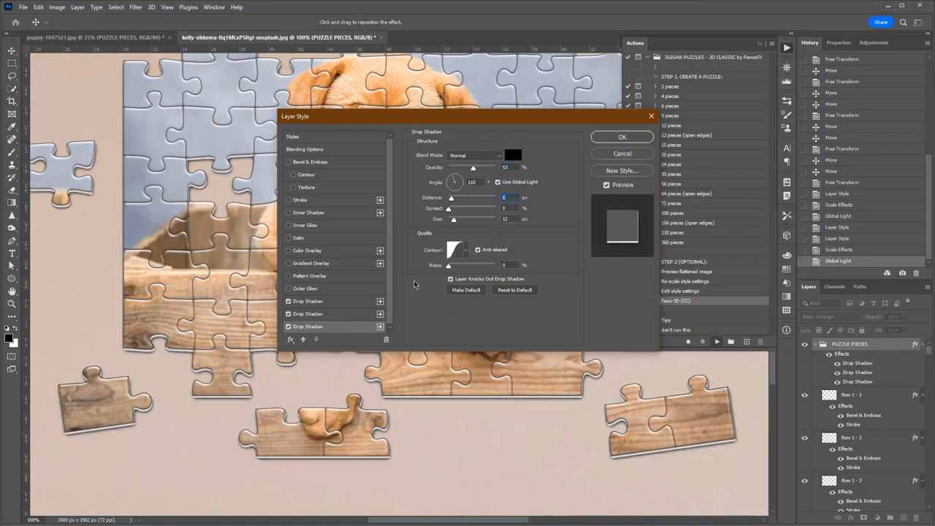
click(622, 137)
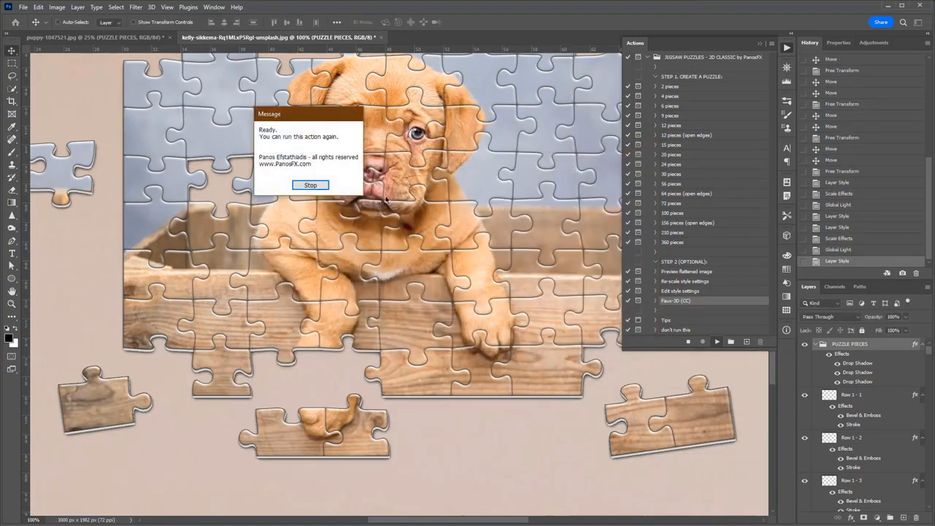
click(310, 184)
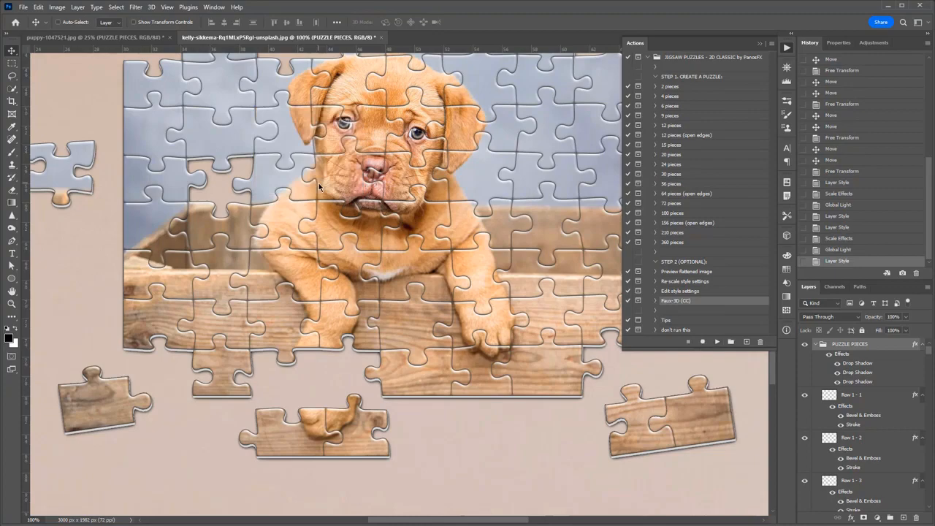